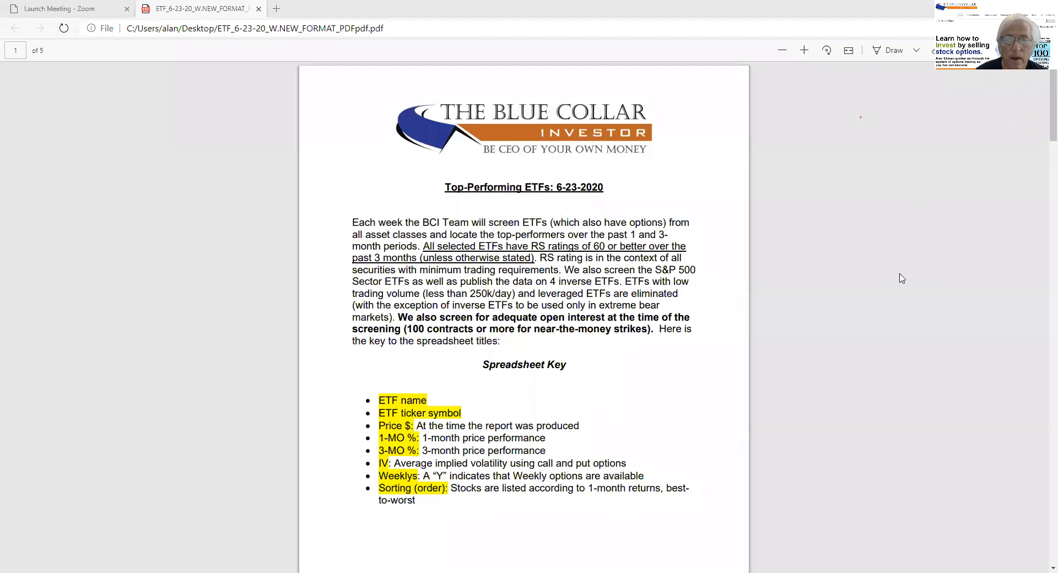
mouse_move(893, 283)
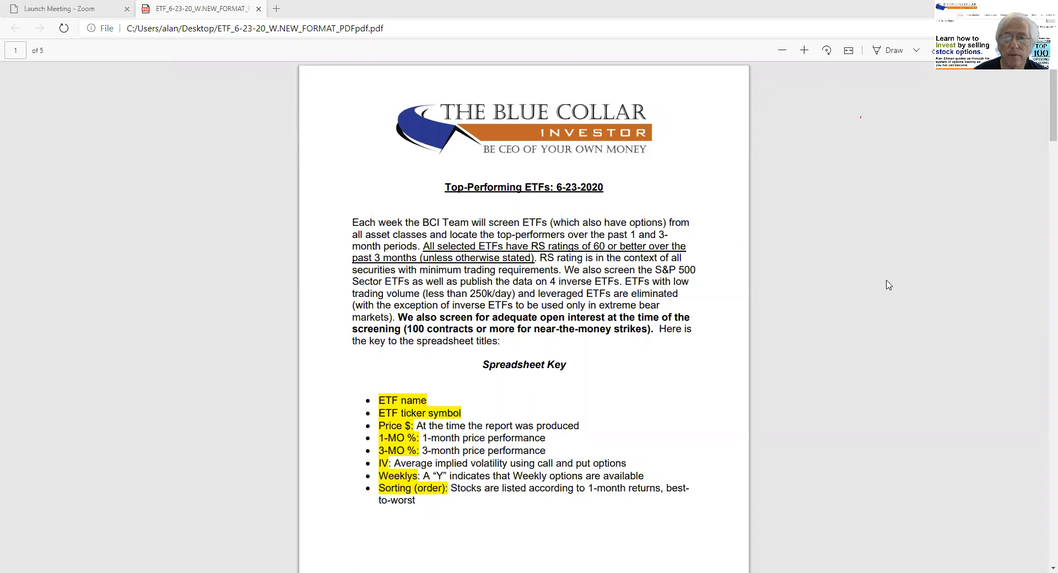
mouse_move(895, 280)
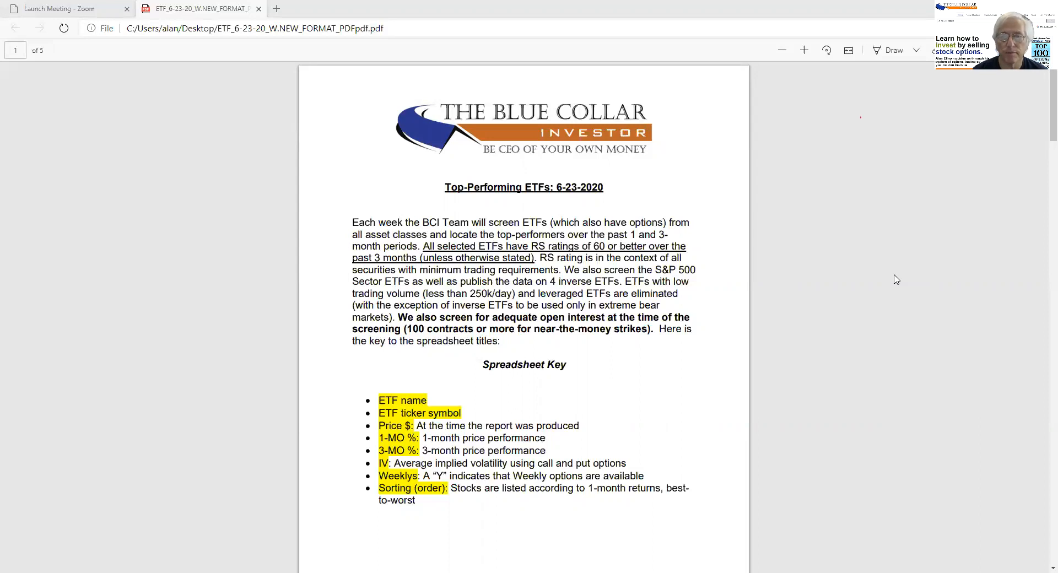
mouse_move(899, 280)
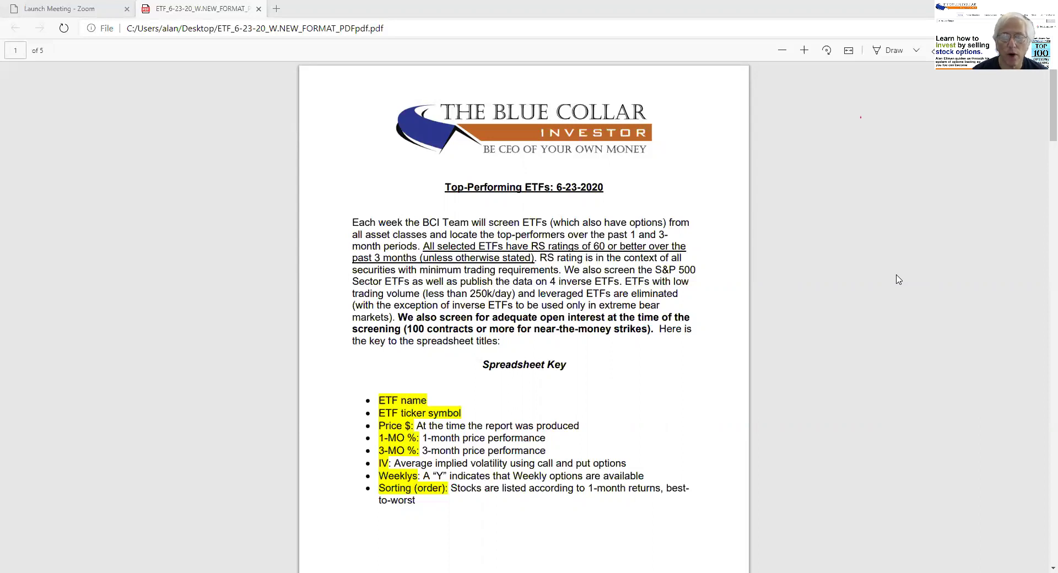
mouse_move(890, 287)
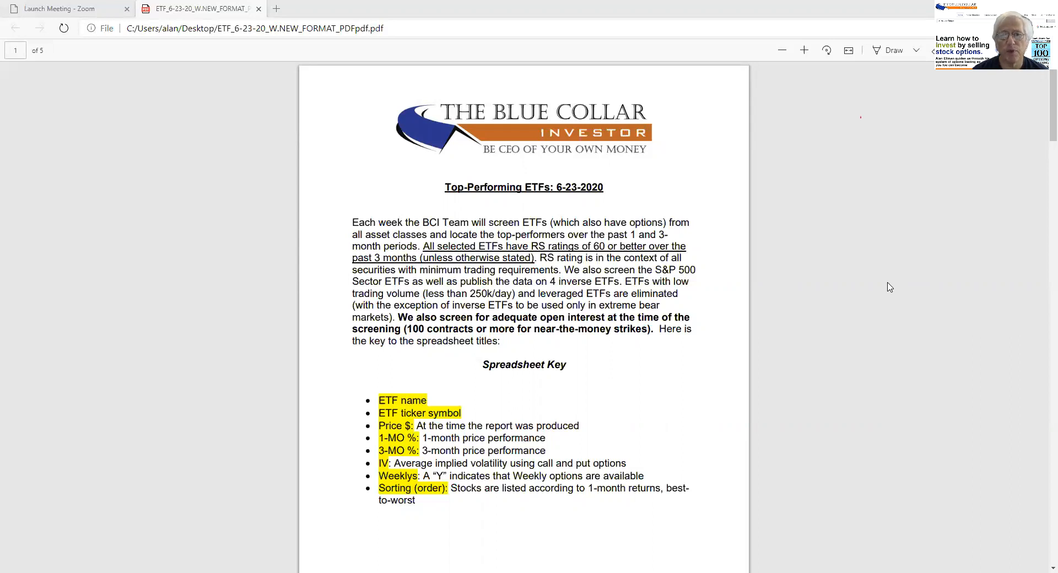
mouse_move(897, 296)
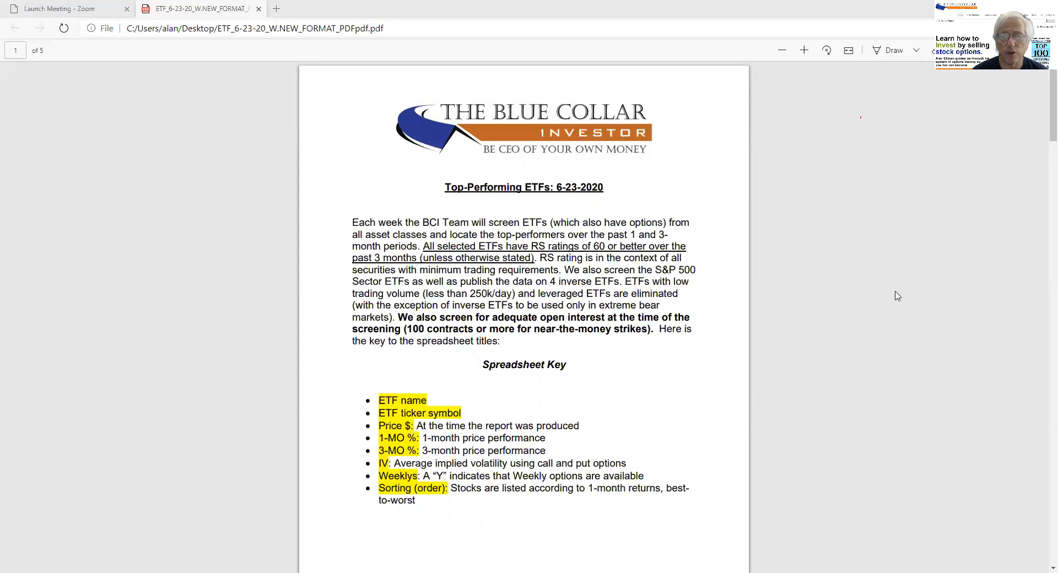
mouse_move(921, 307)
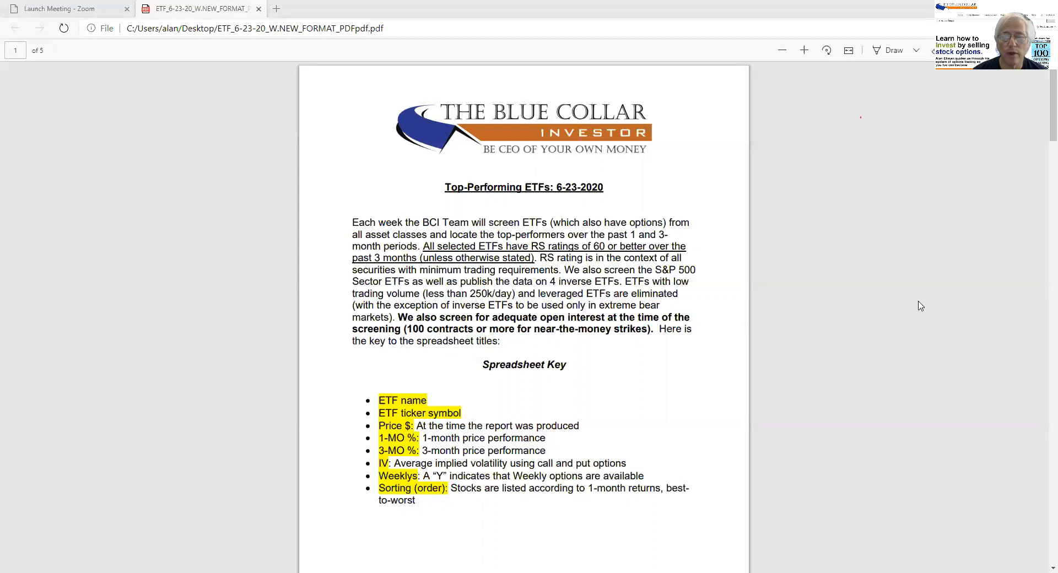
mouse_move(900, 303)
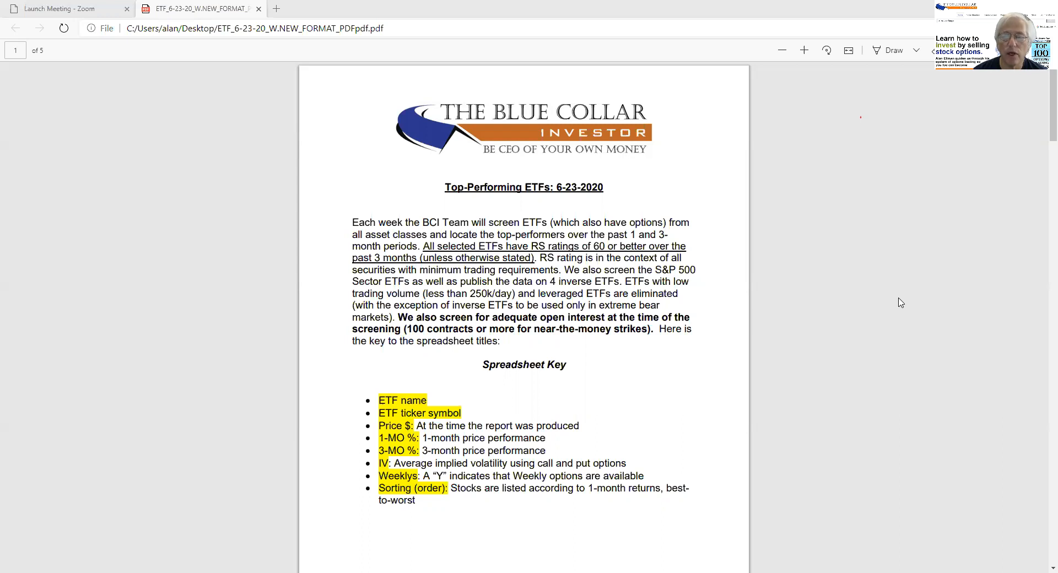
mouse_move(923, 310)
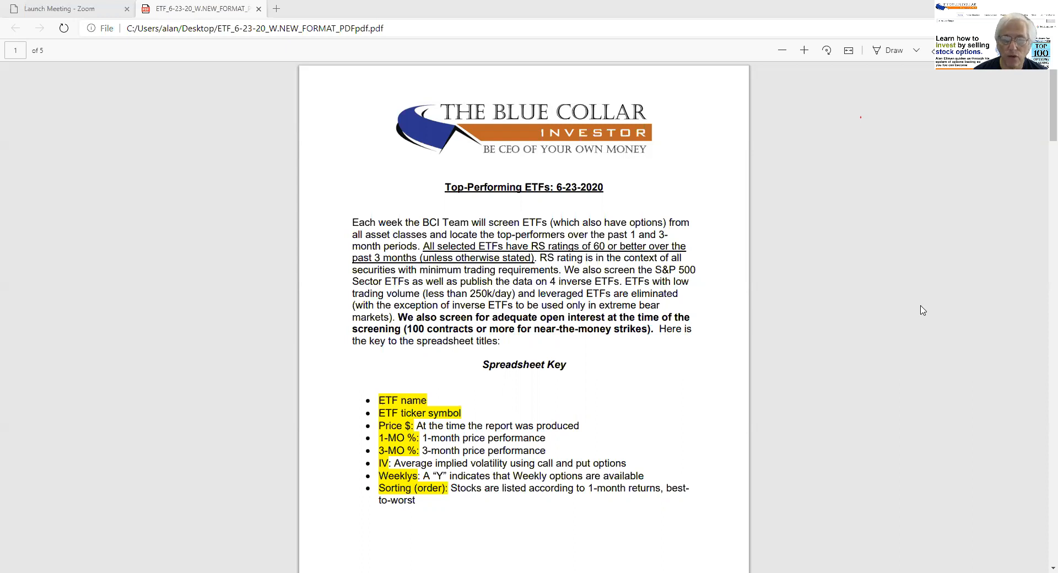
mouse_move(932, 313)
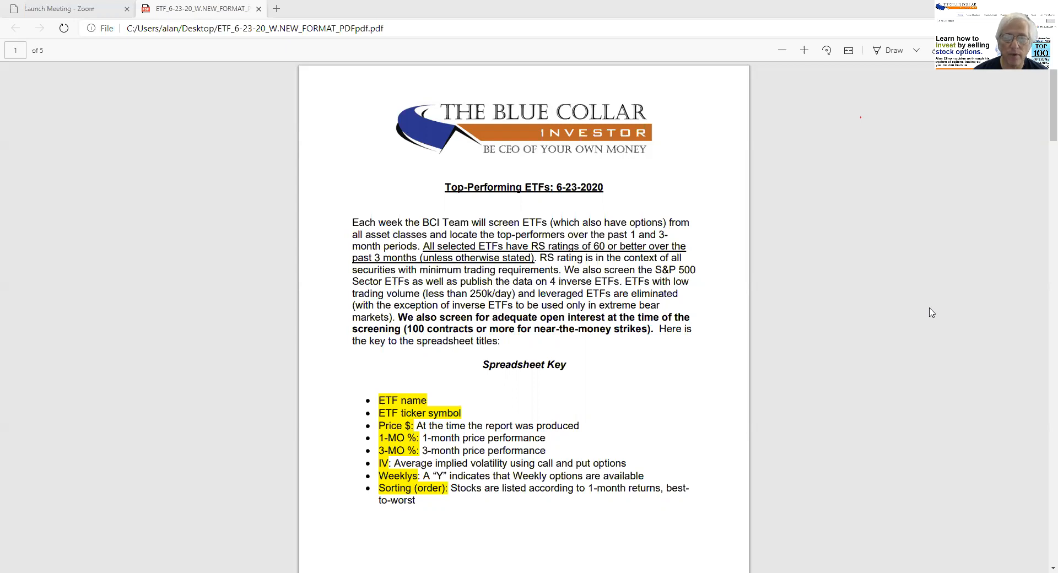
mouse_move(629, 167)
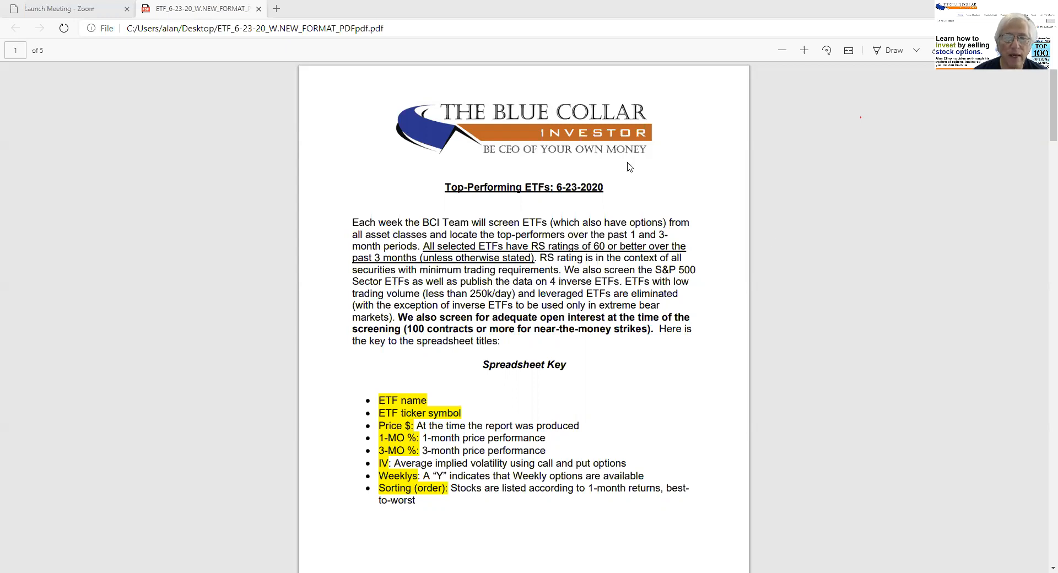
mouse_move(445, 57)
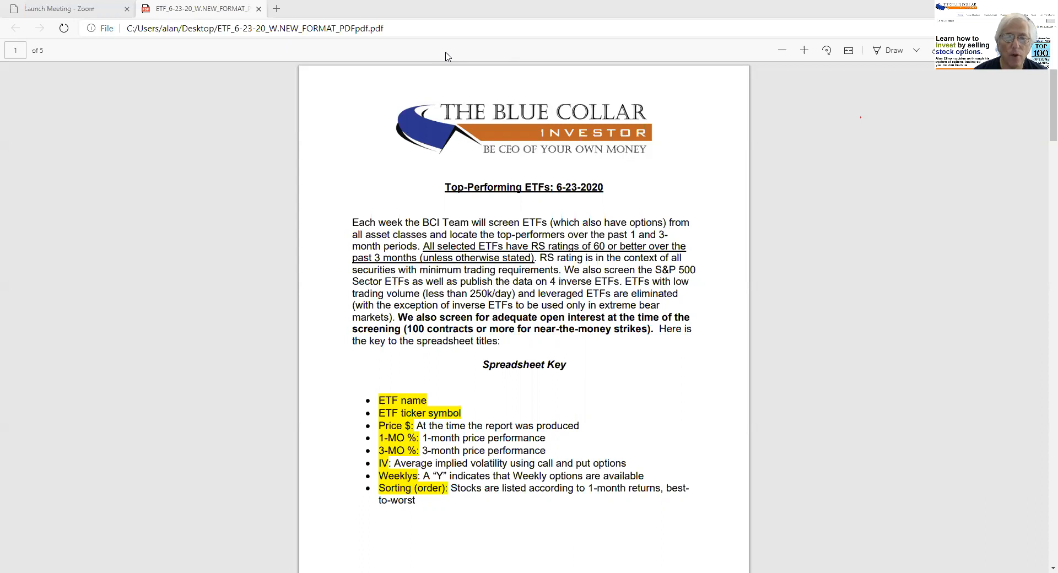
mouse_move(392, 350)
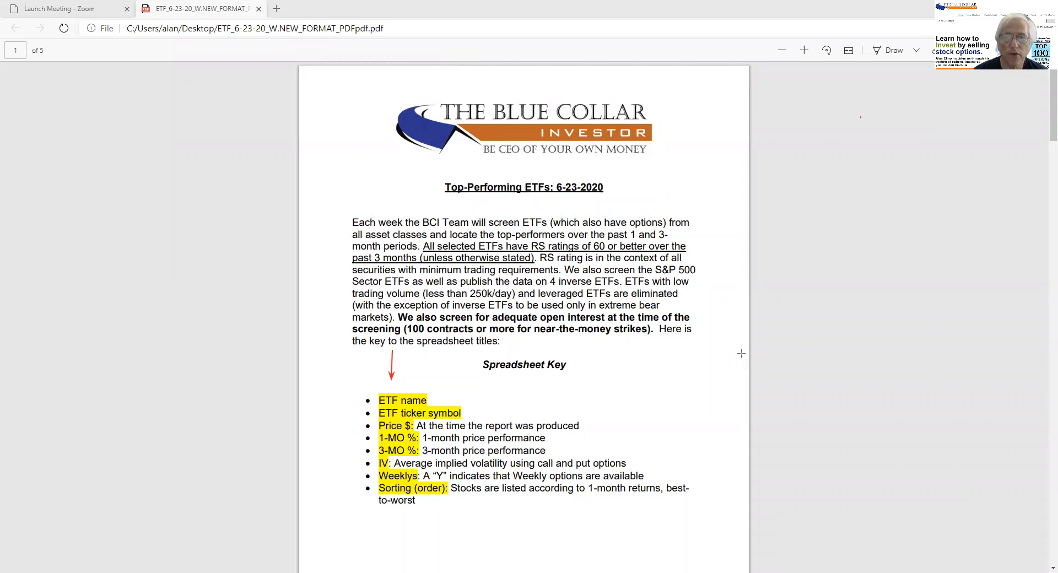
mouse_move(741, 351)
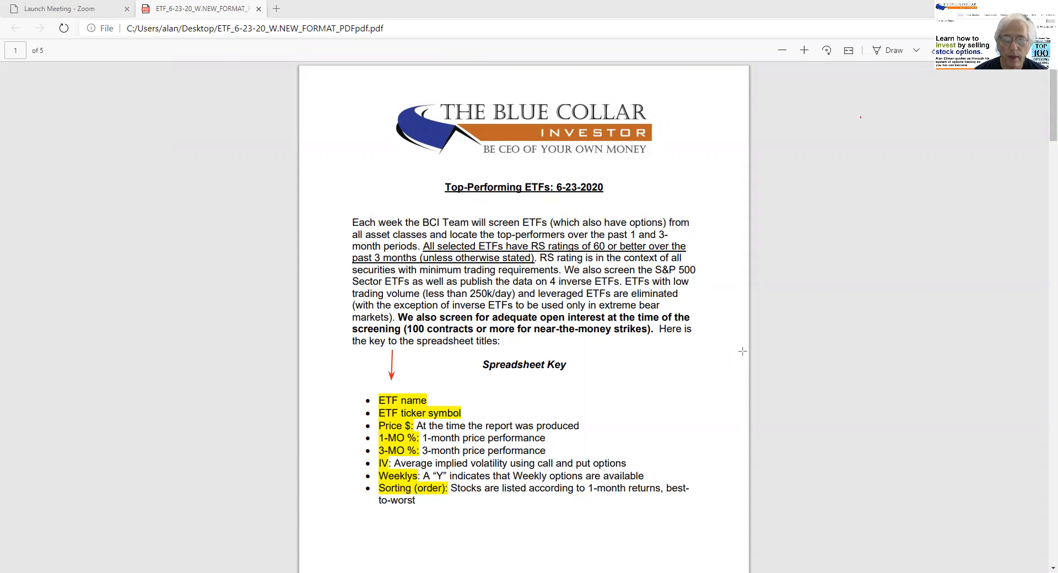
mouse_move(736, 353)
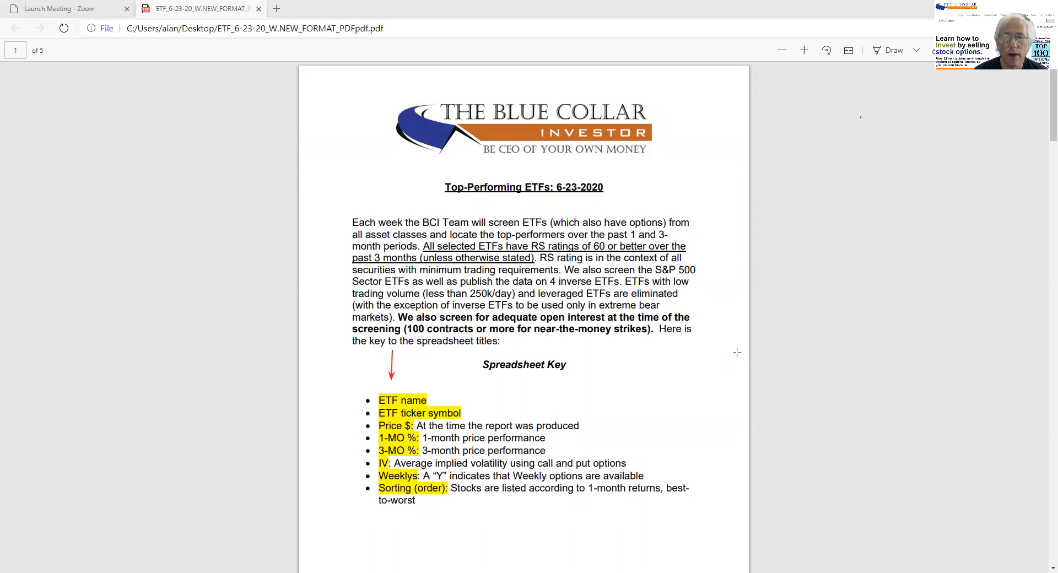
mouse_move(487, 411)
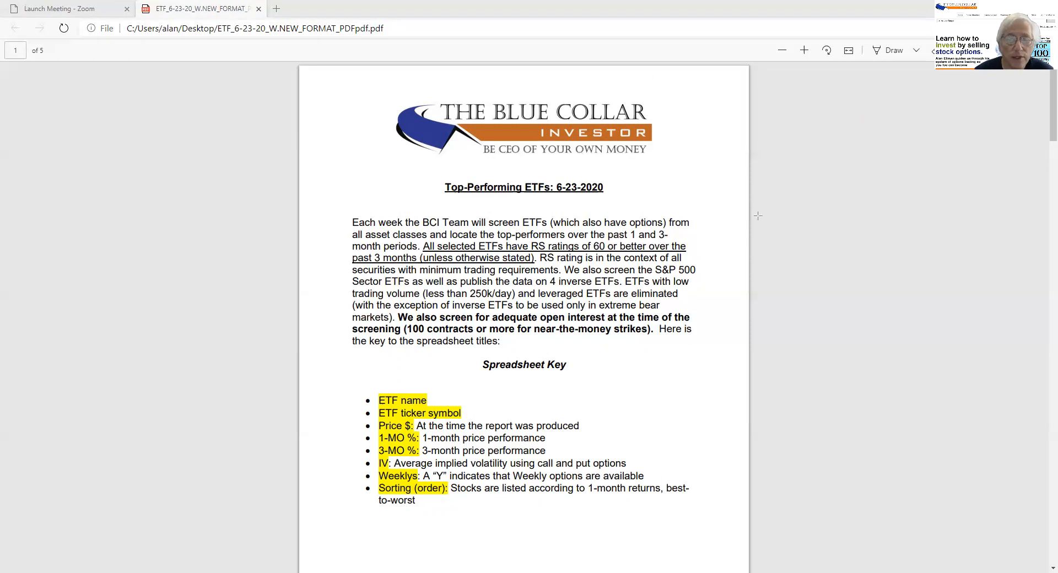
mouse_move(761, 233)
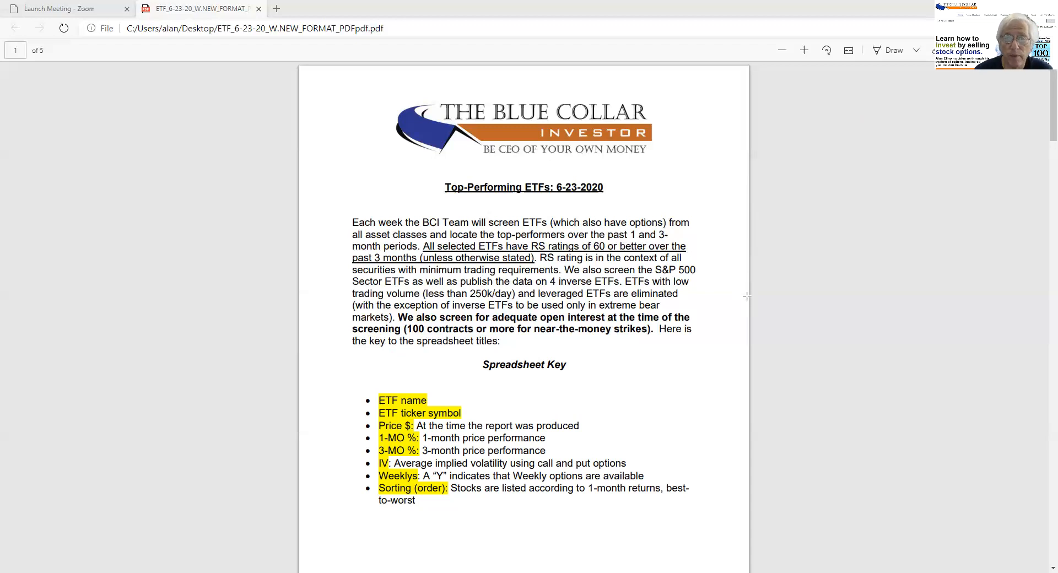
mouse_move(763, 304)
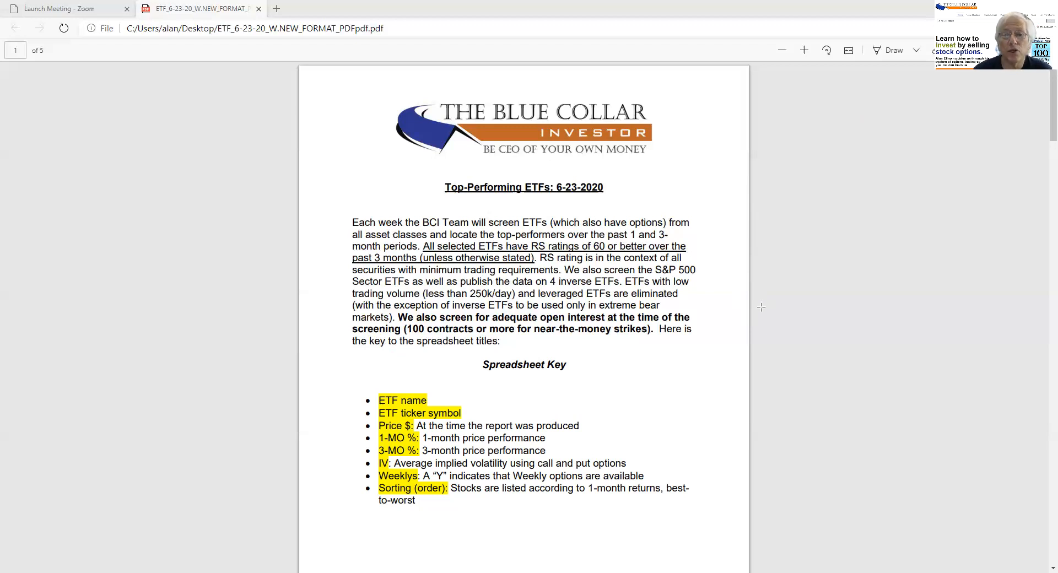
mouse_move(742, 318)
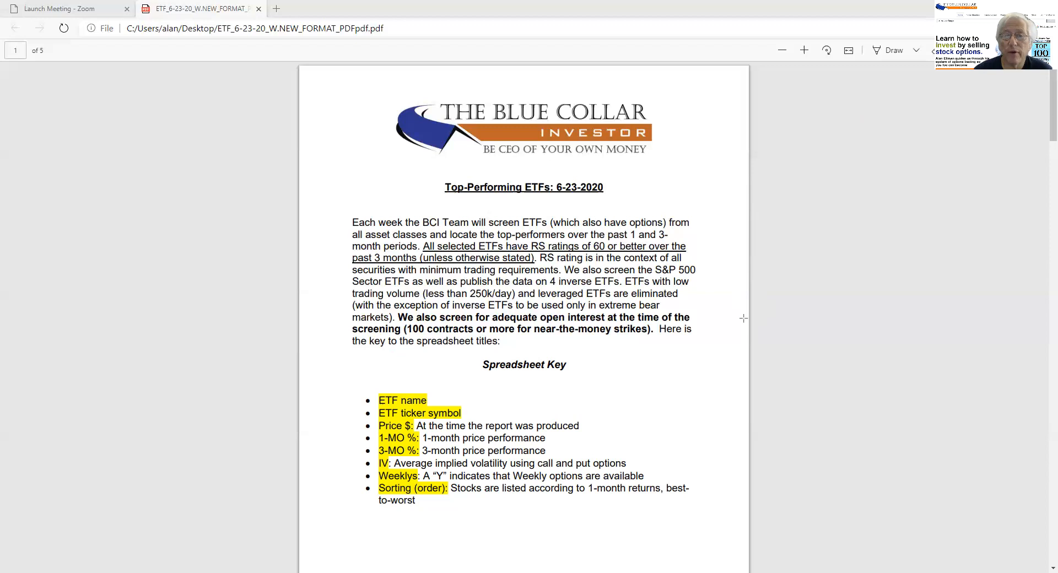
mouse_move(722, 350)
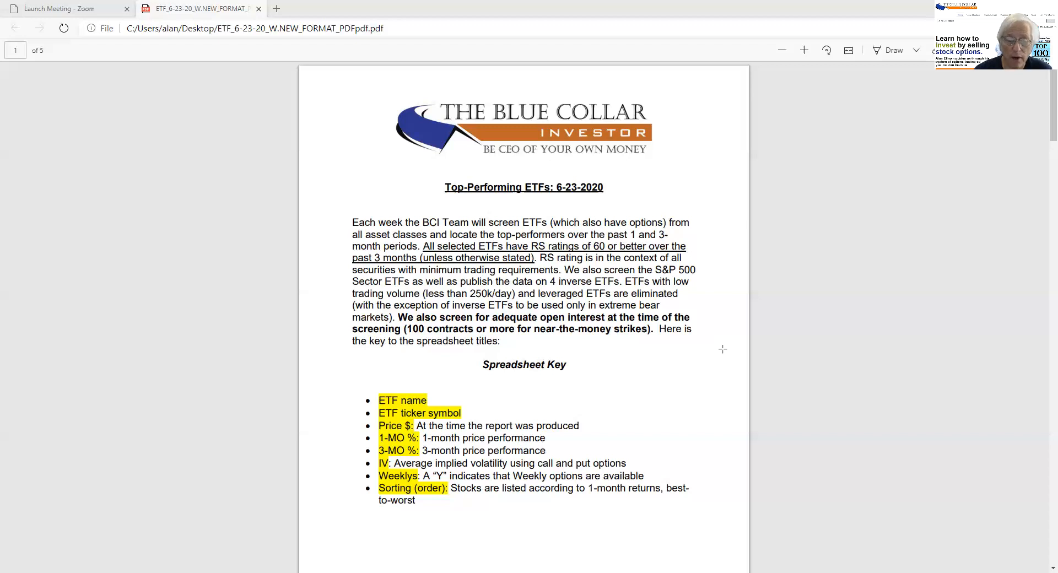
mouse_move(720, 350)
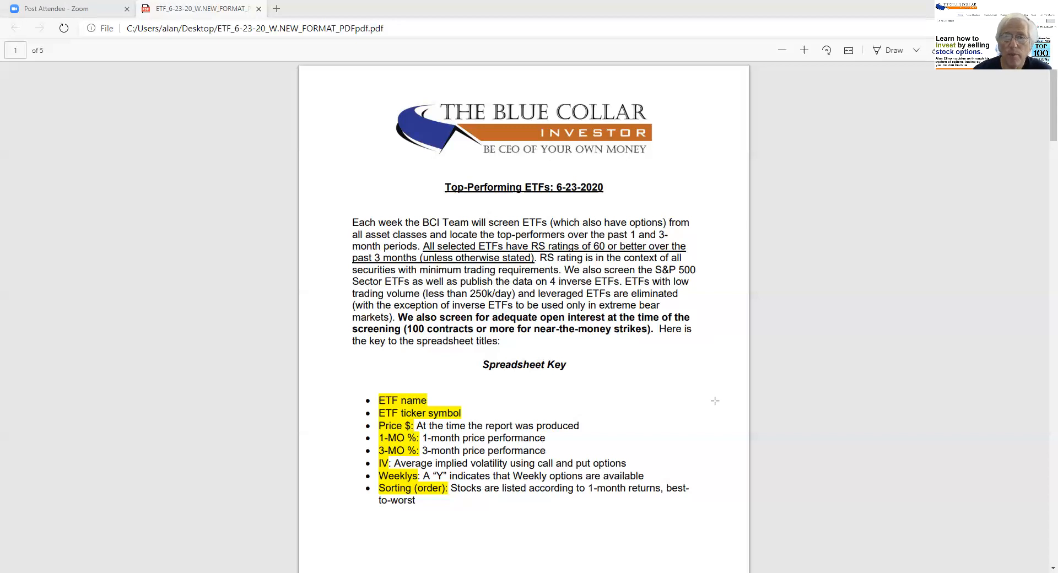
mouse_move(712, 398)
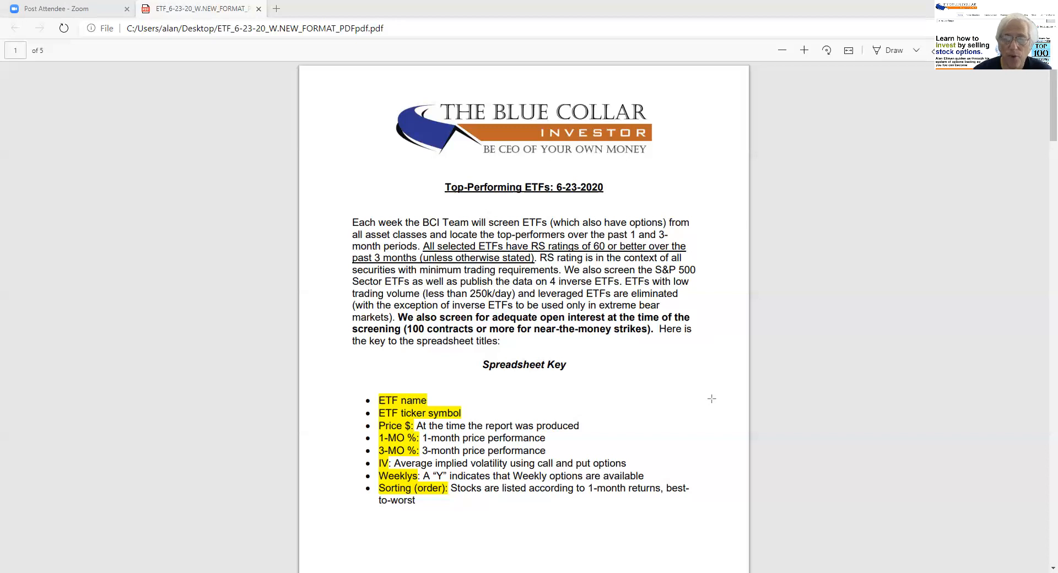
mouse_move(700, 404)
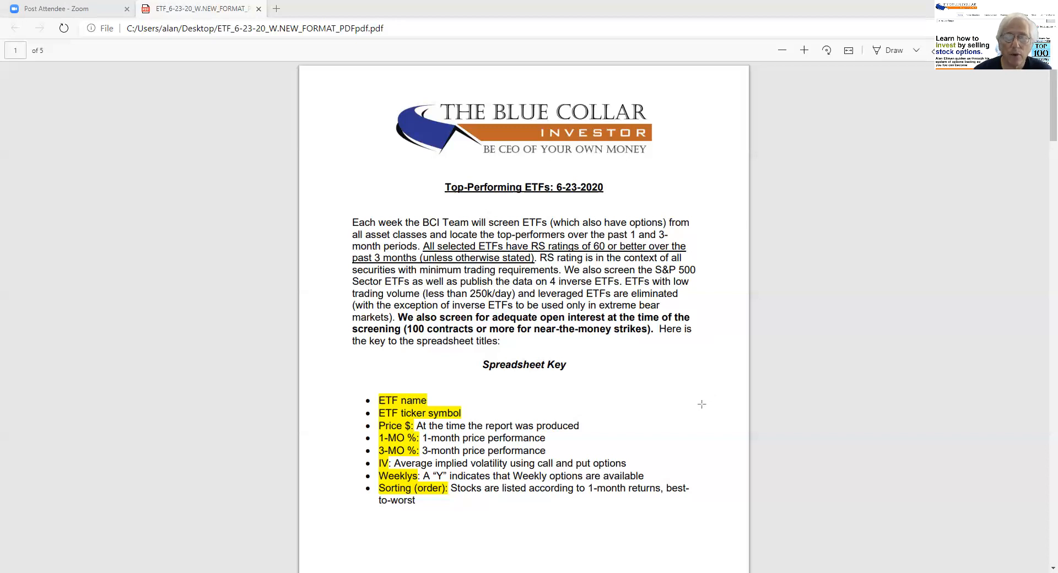
mouse_move(740, 399)
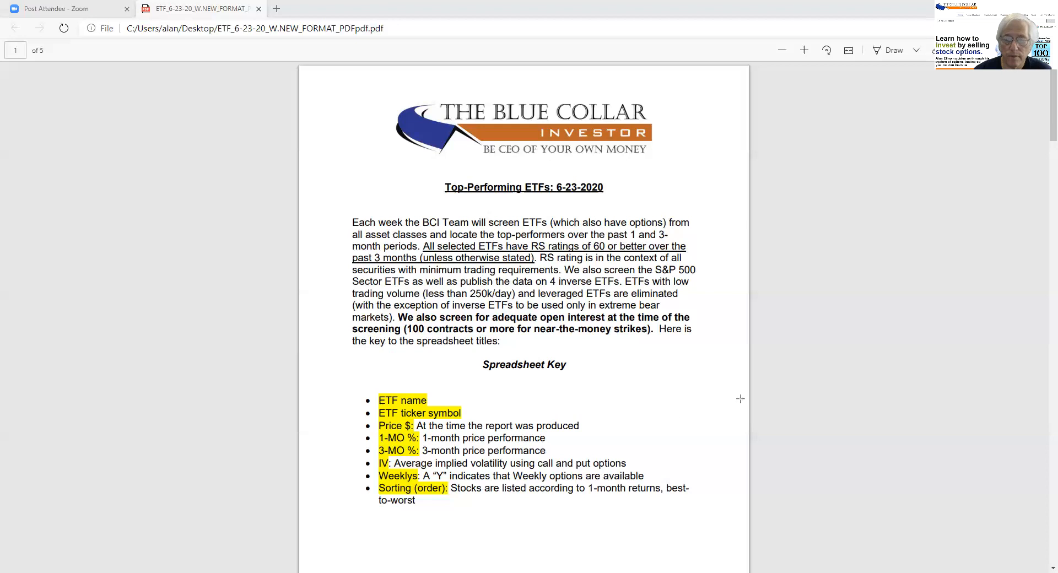
mouse_move(788, 387)
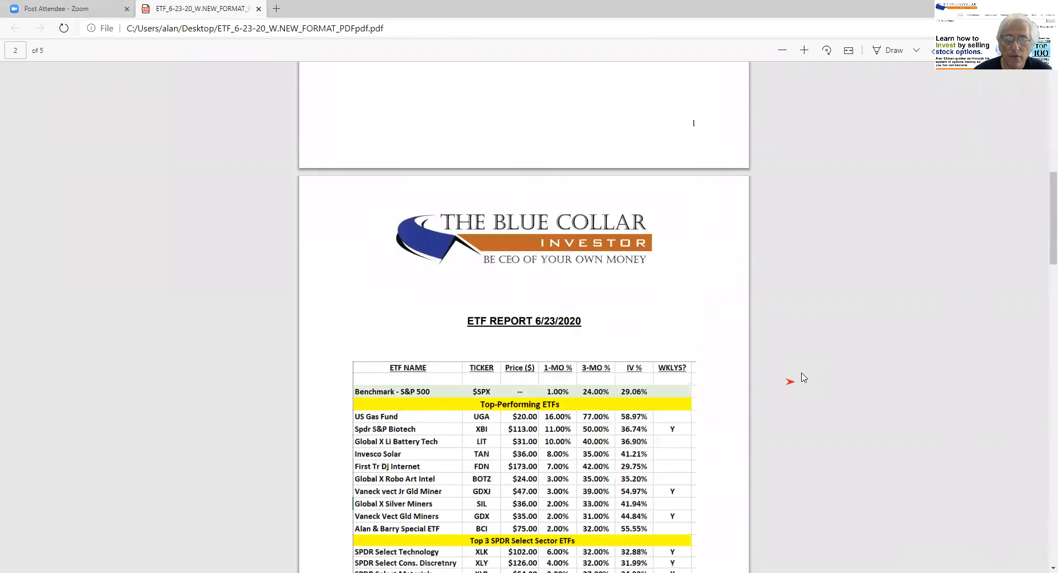
Draw a red arrow pointing at the IV % column heading on page 2.
scroll(down, 3)
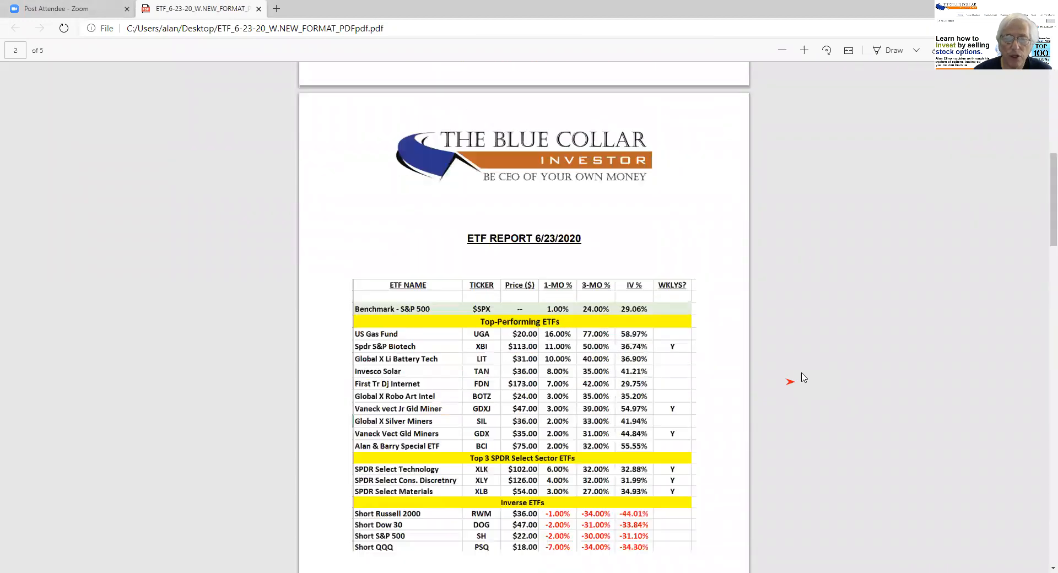
scroll(down, 3)
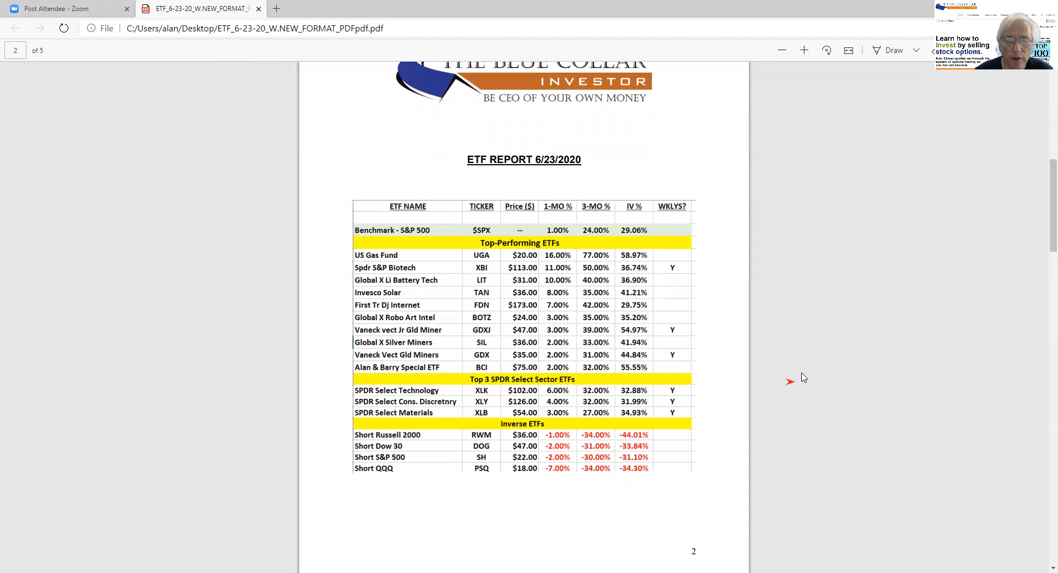
mouse_move(446, 10)
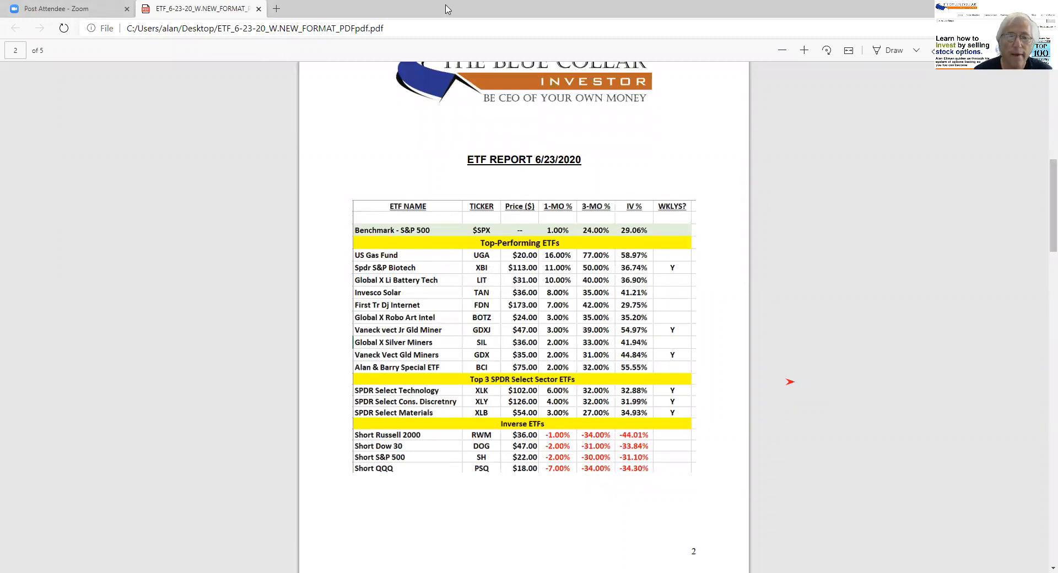
mouse_move(410, 172)
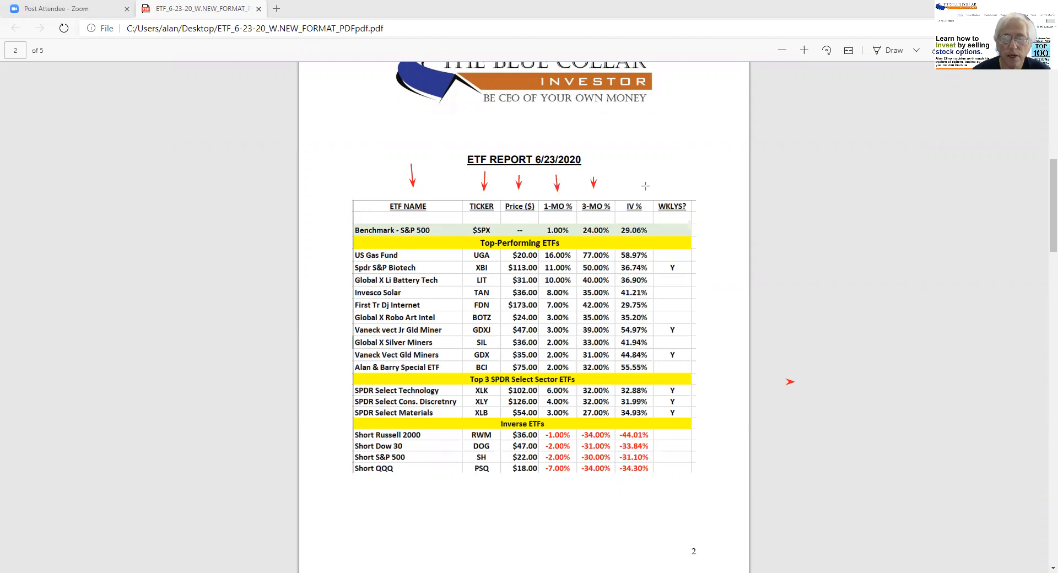
mouse_move(573, 244)
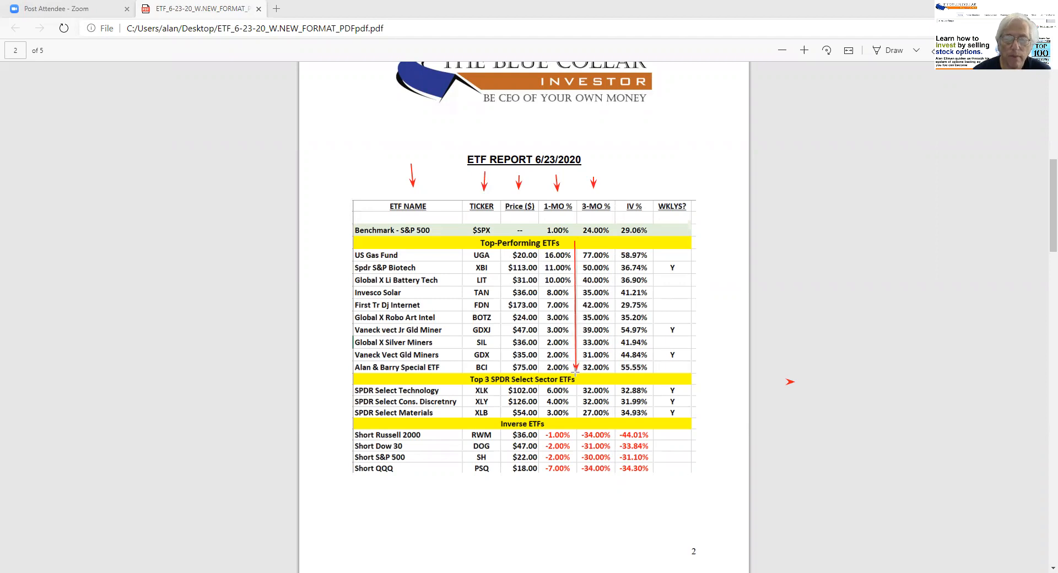
mouse_move(946, 238)
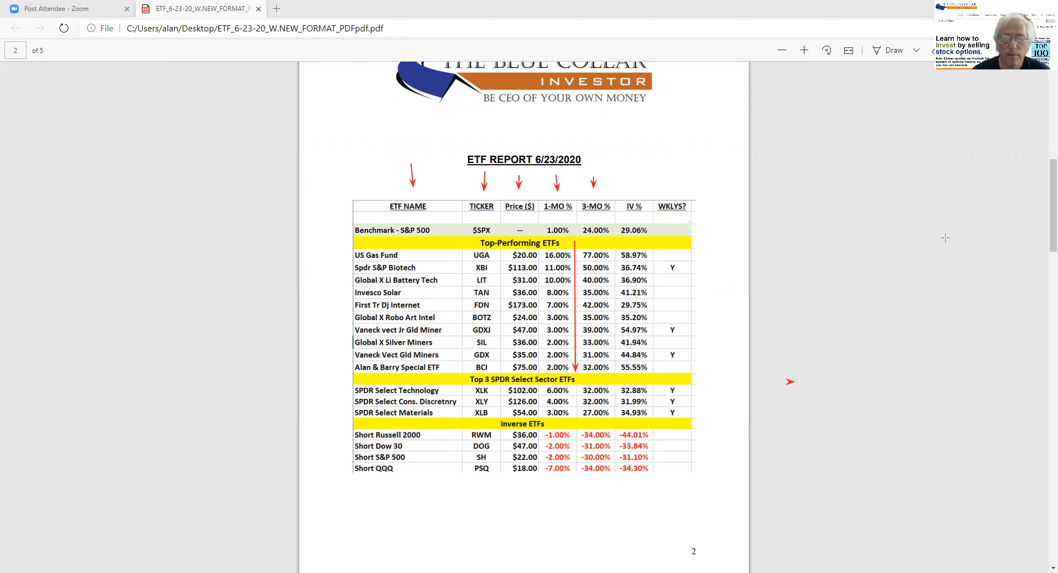
mouse_move(670, 175)
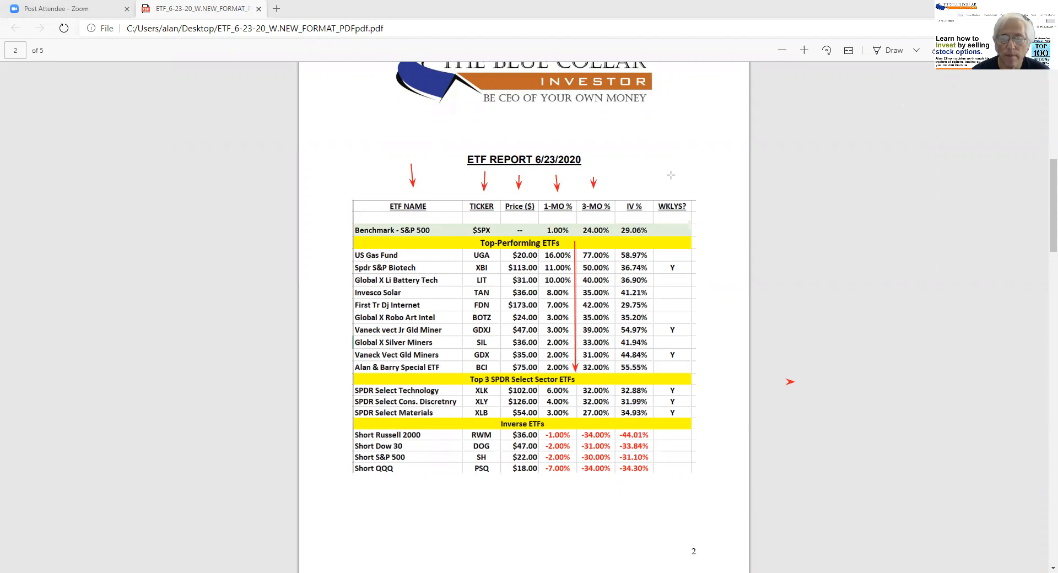
drag(651, 155, 638, 182)
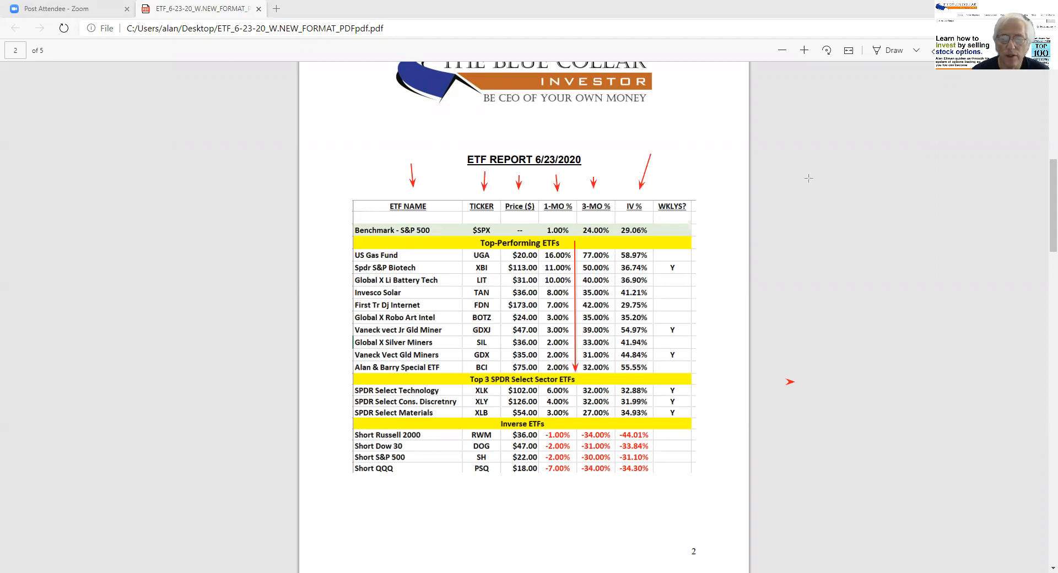
mouse_move(575, 216)
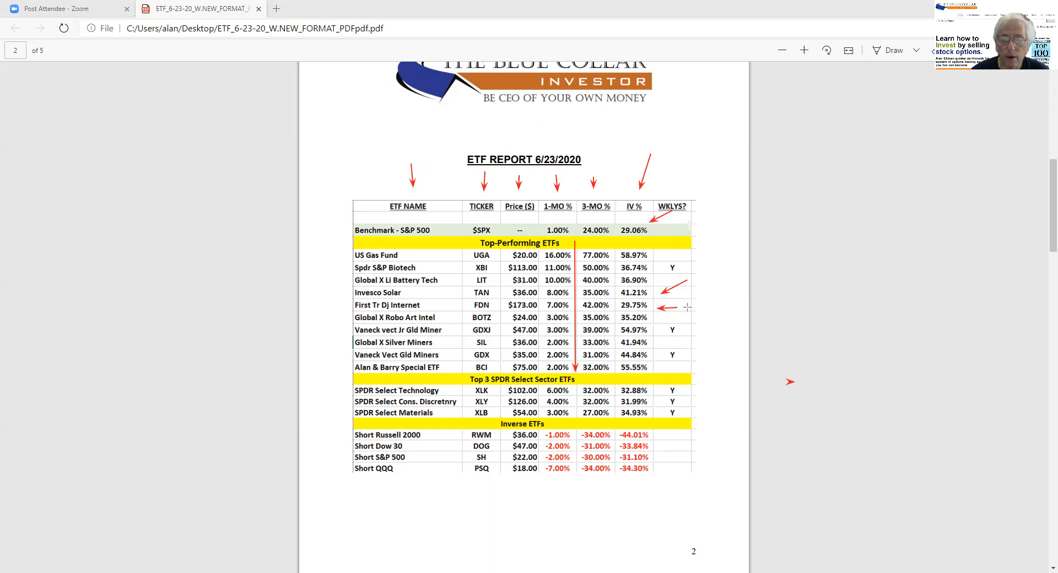
mouse_move(662, 329)
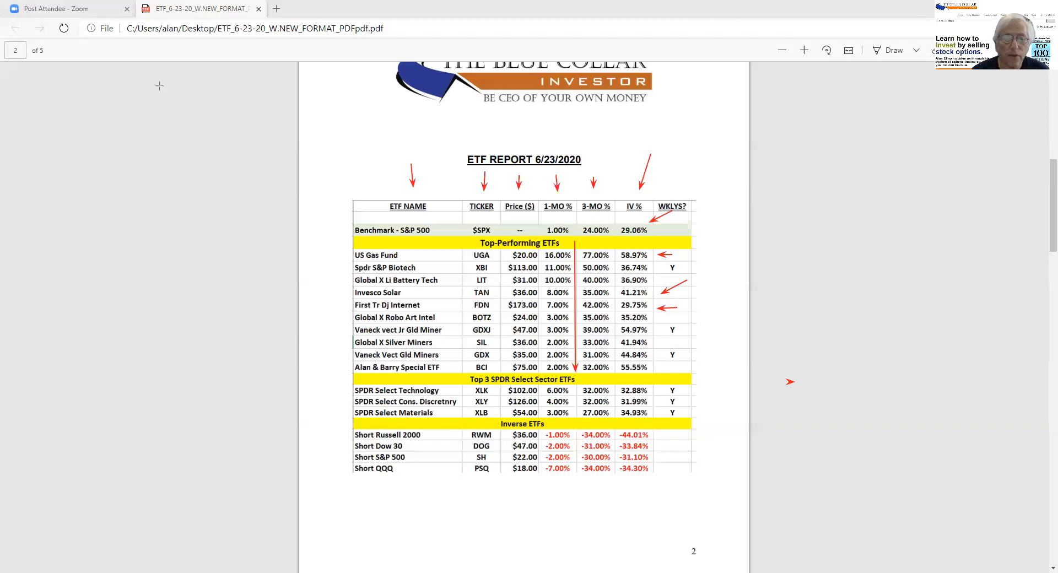
mouse_move(252, 250)
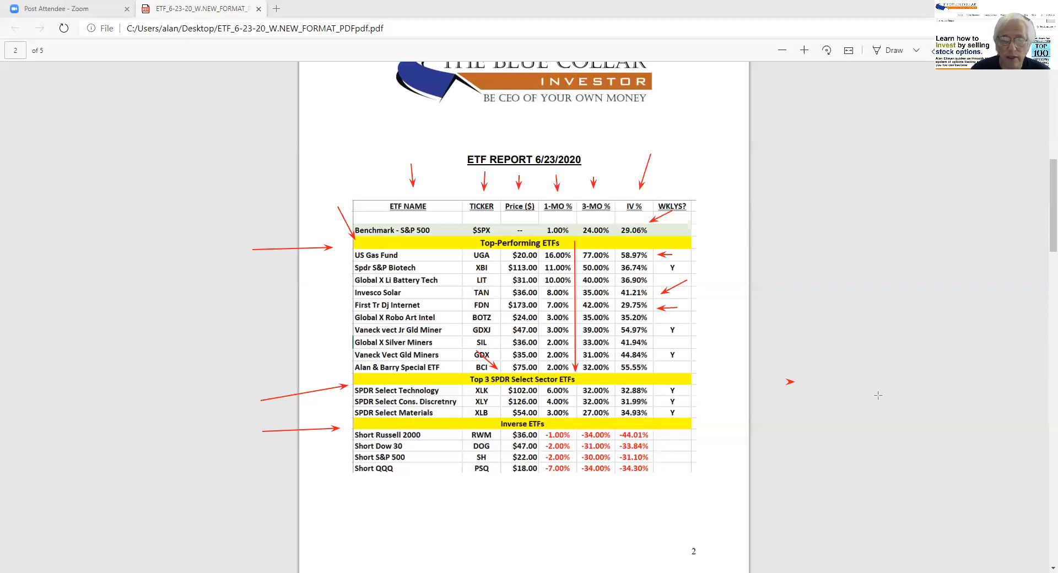
mouse_move(660, 423)
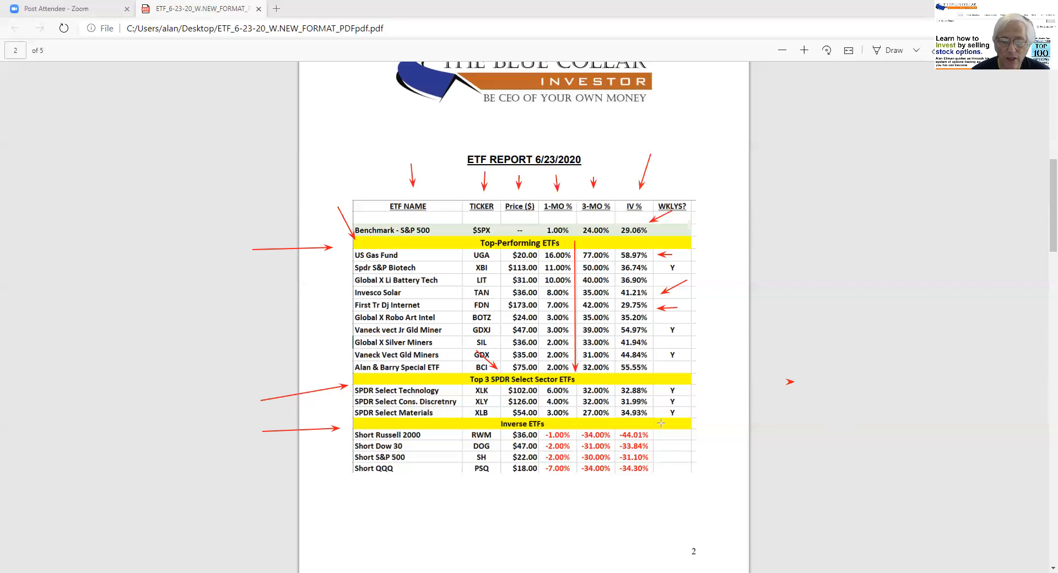
mouse_move(494, 407)
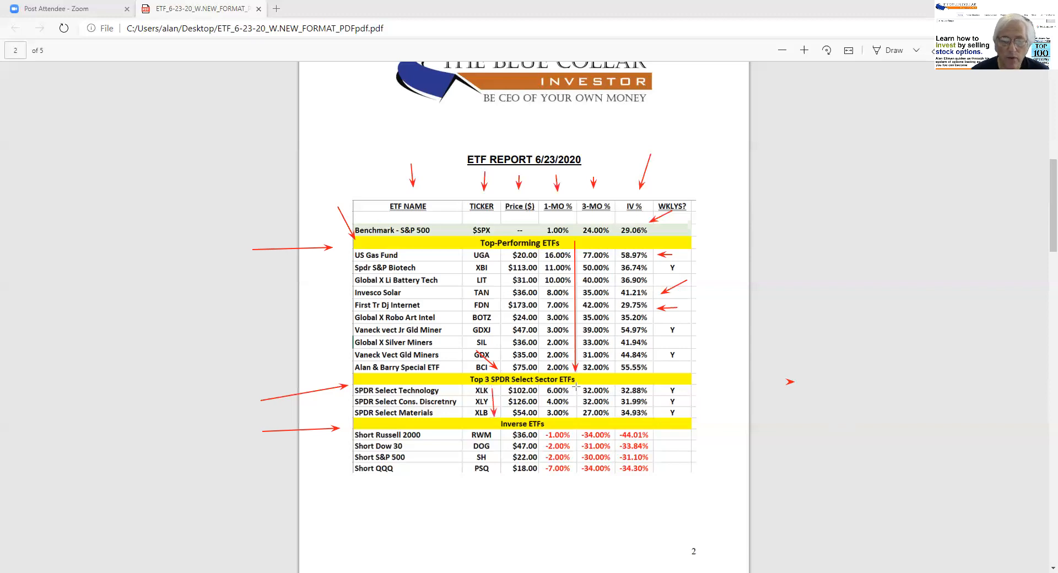
mouse_move(596, 428)
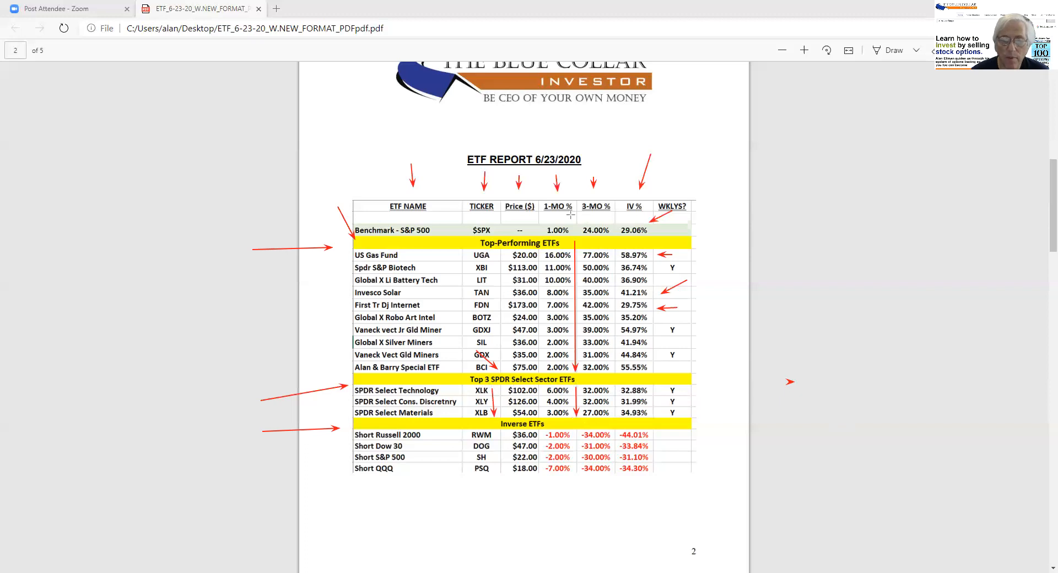
mouse_move(785, 335)
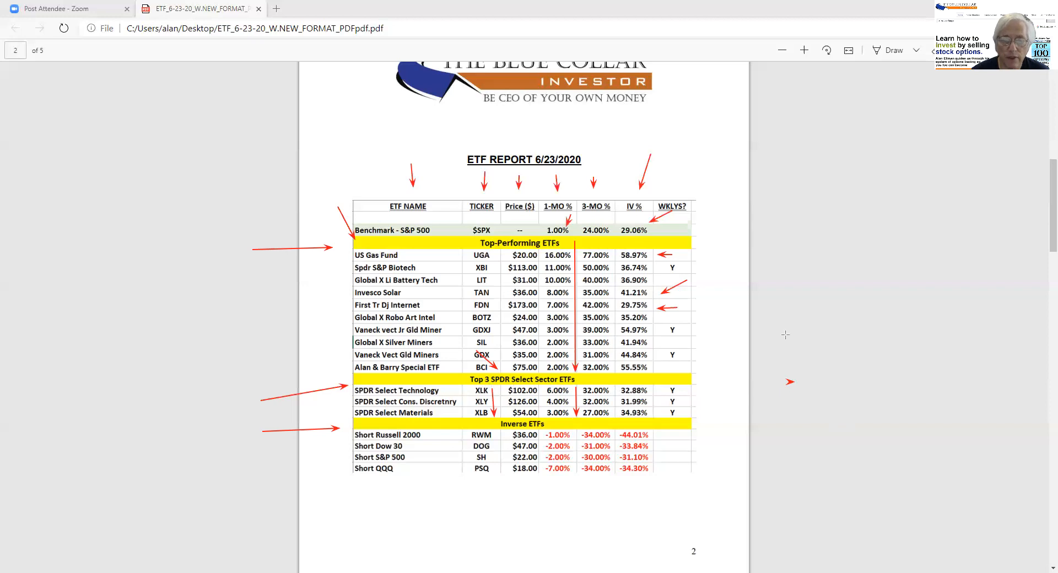
mouse_move(780, 335)
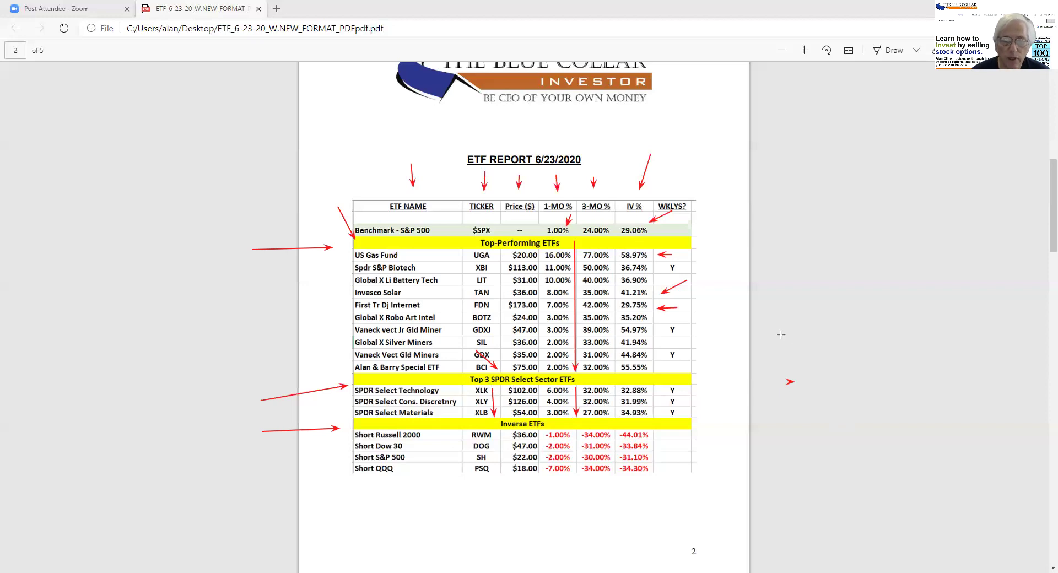
mouse_move(779, 331)
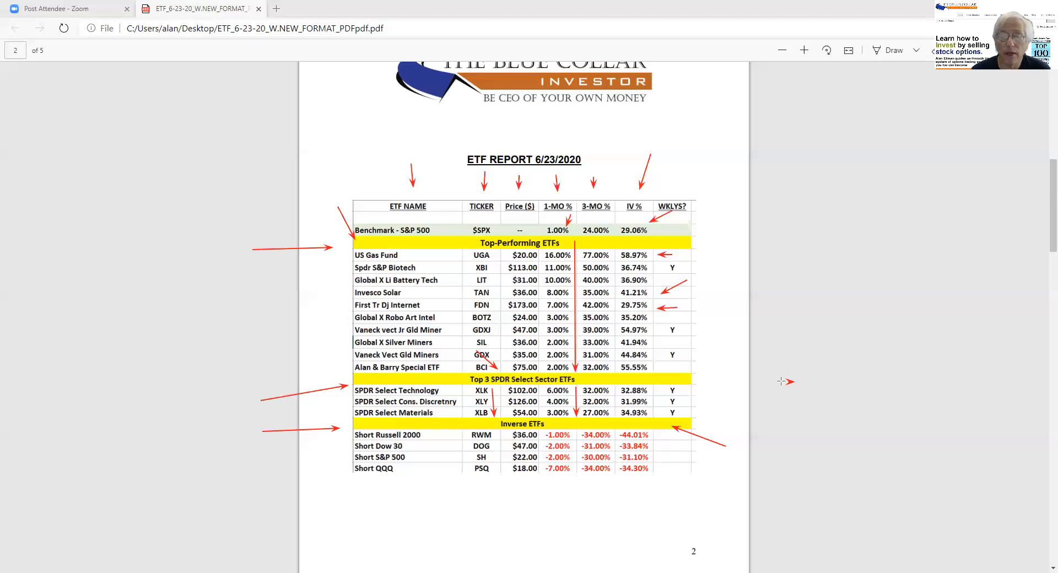
mouse_move(558, 515)
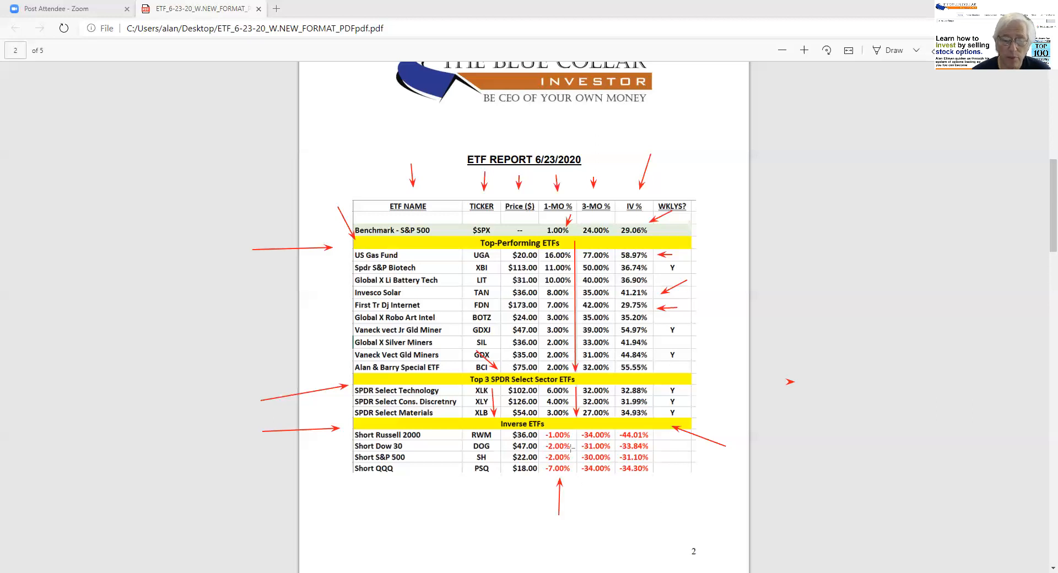
mouse_move(575, 463)
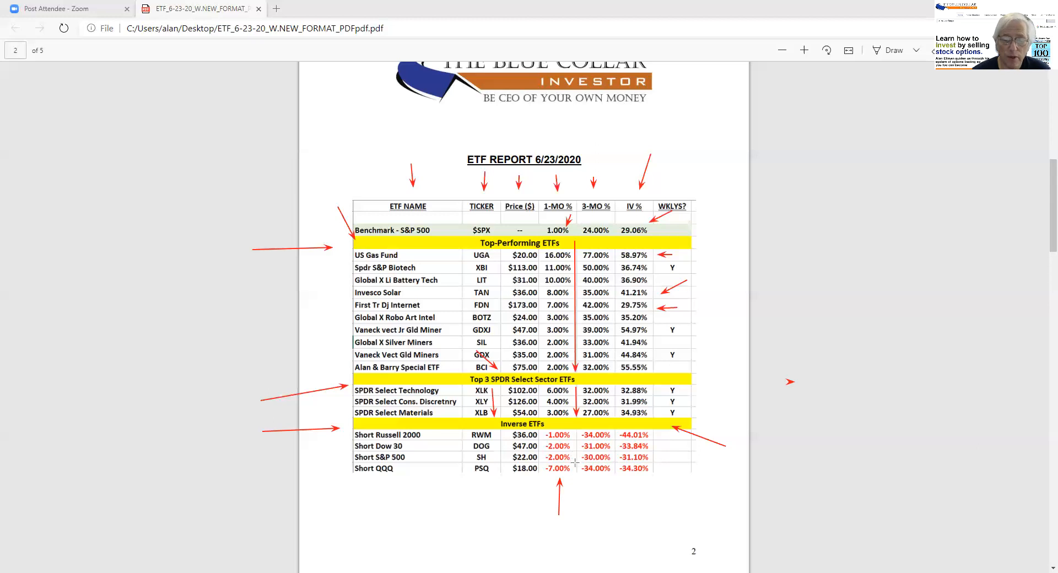
mouse_move(609, 476)
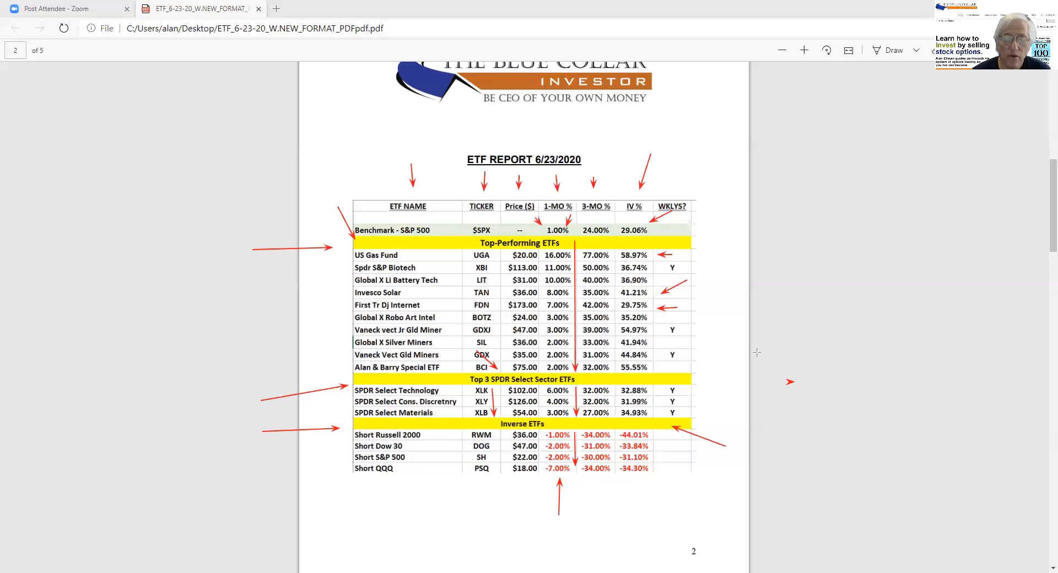
mouse_move(586, 509)
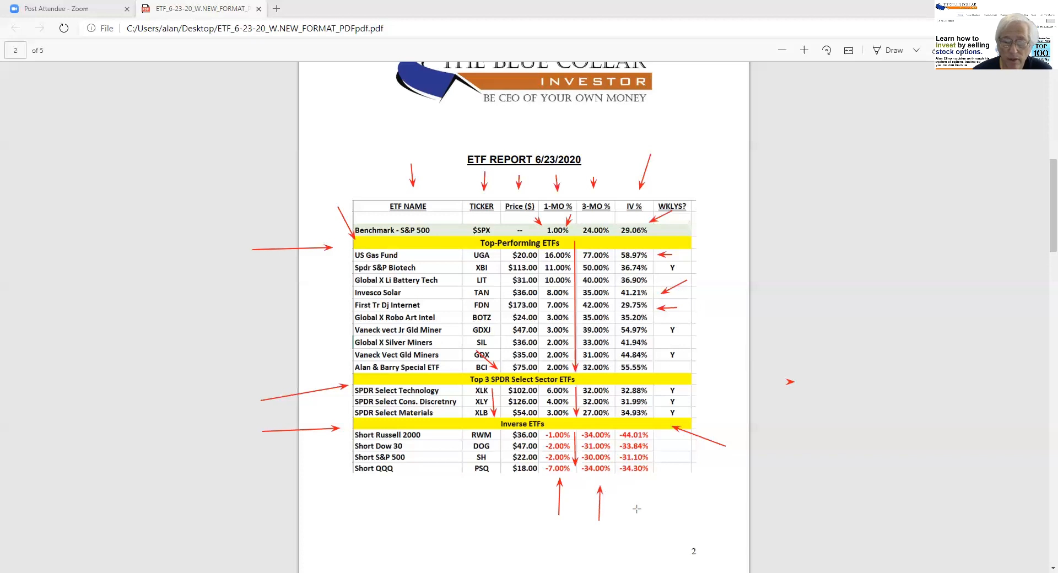
Draw a red upward arrow beneath the Inverse ETFs' negative IV % values.
drag(634, 512, 635, 479)
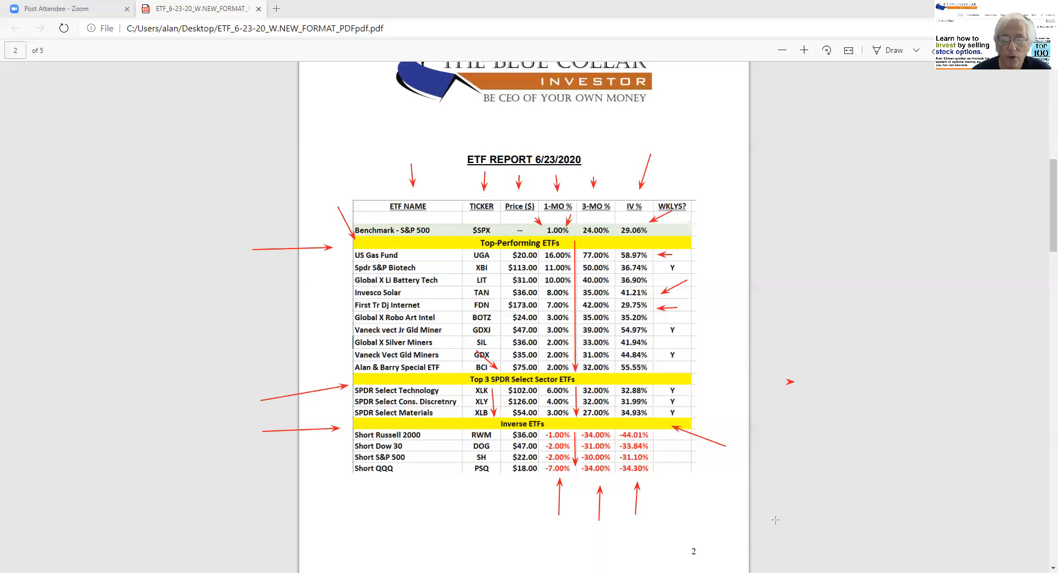
mouse_move(852, 350)
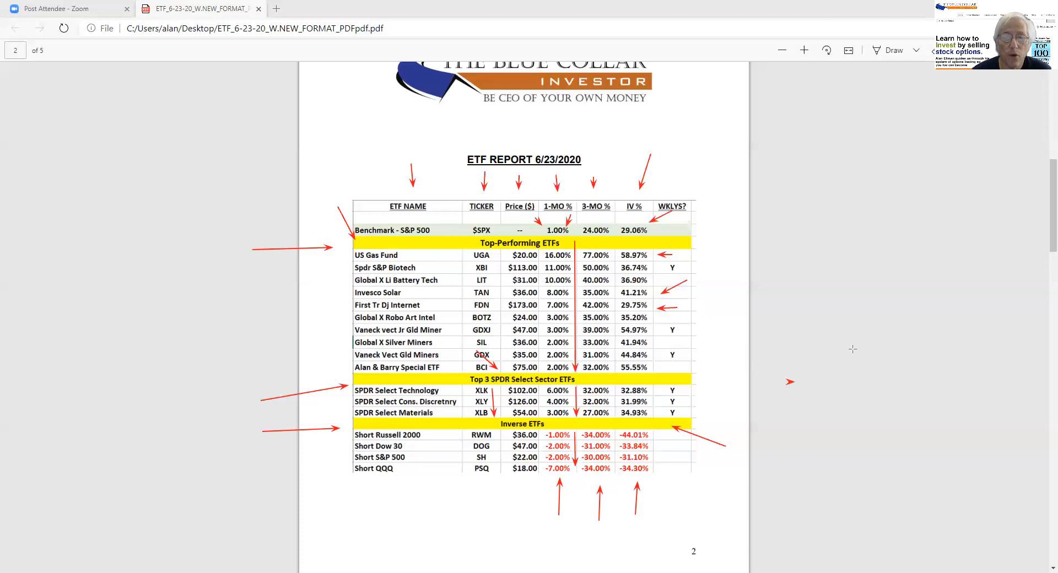
mouse_move(648, 53)
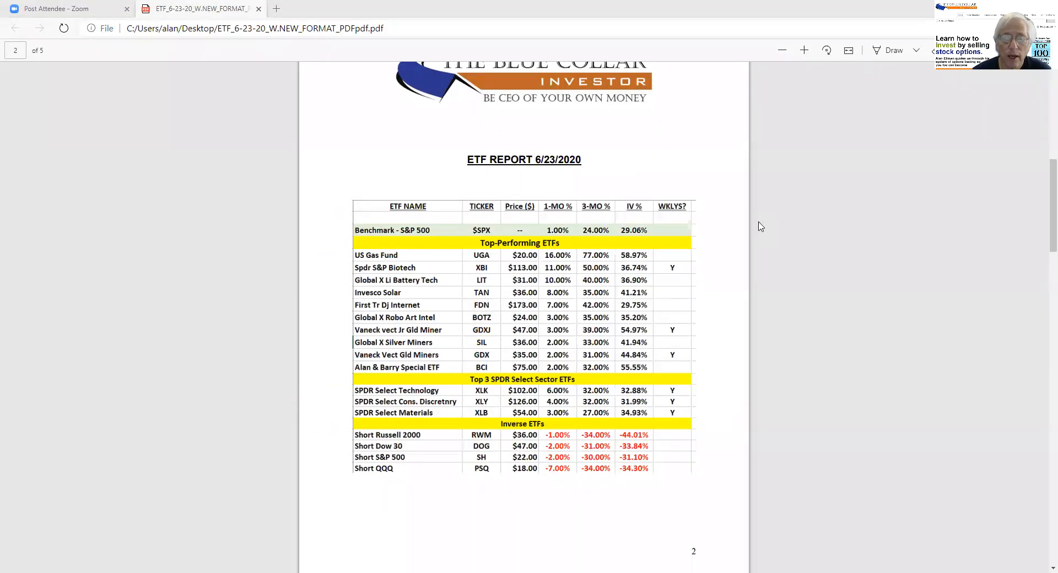
mouse_move(776, 332)
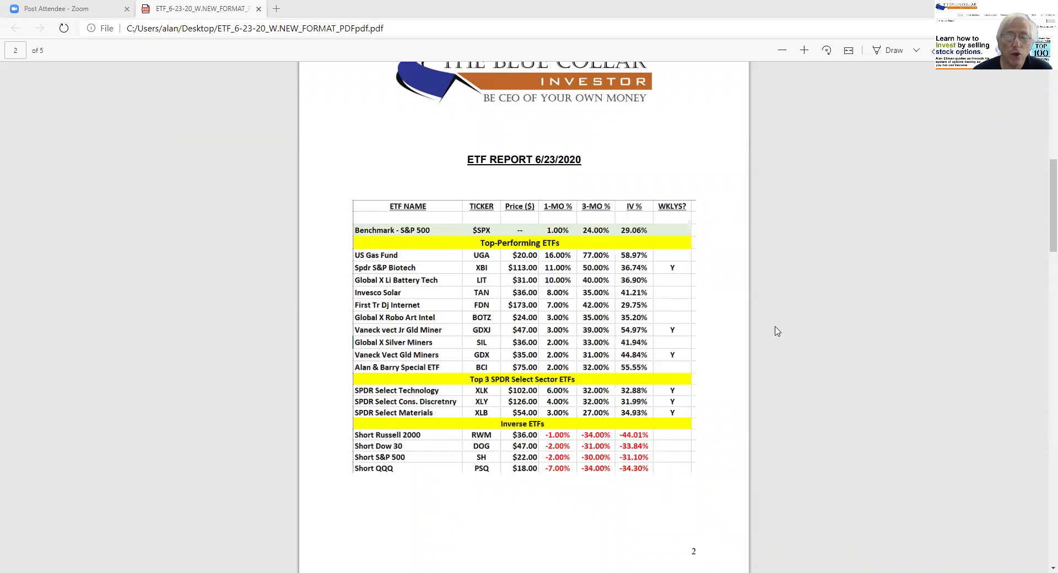
mouse_move(769, 322)
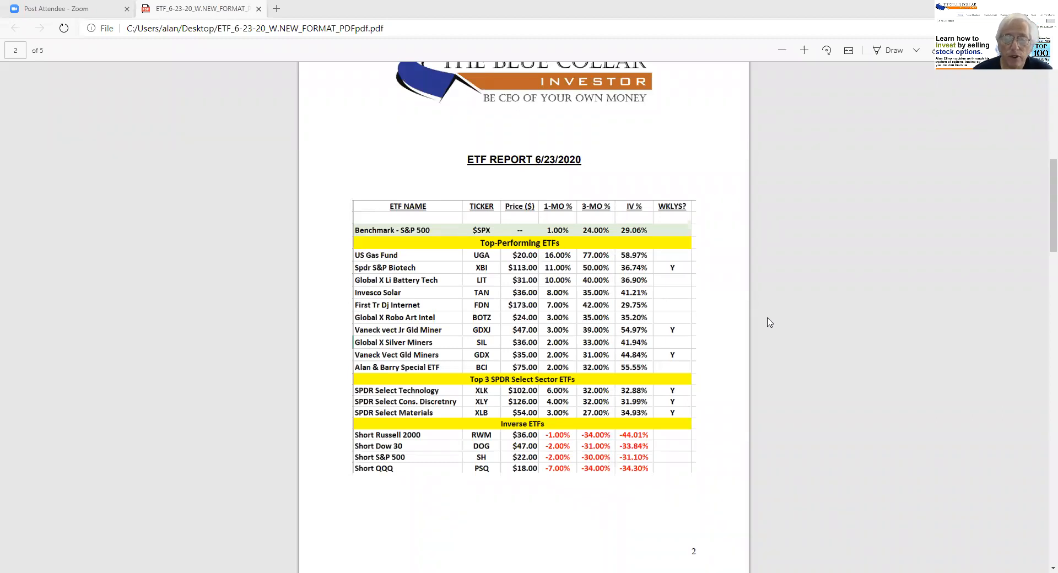
mouse_move(760, 327)
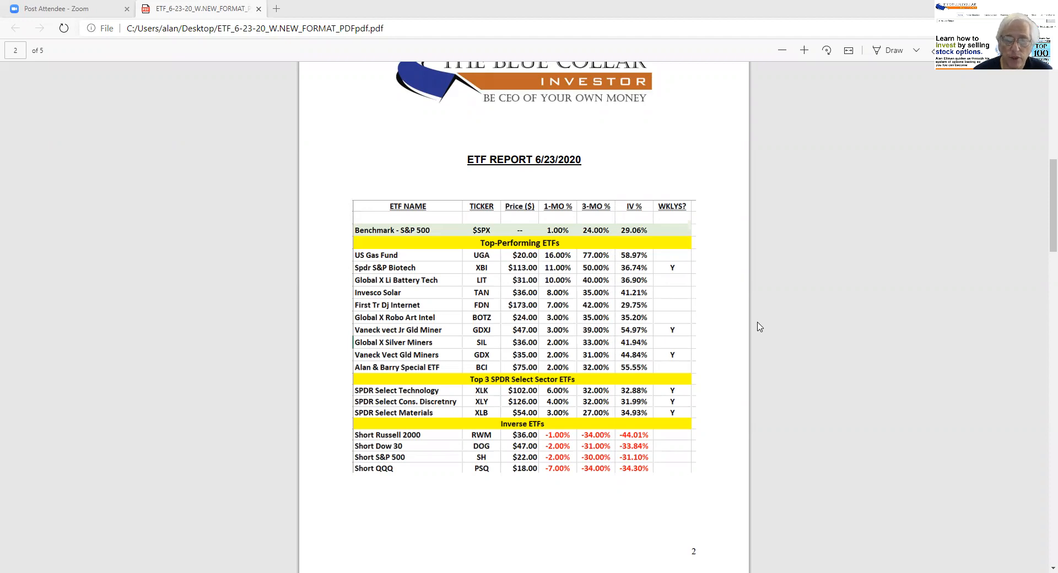
mouse_move(736, 352)
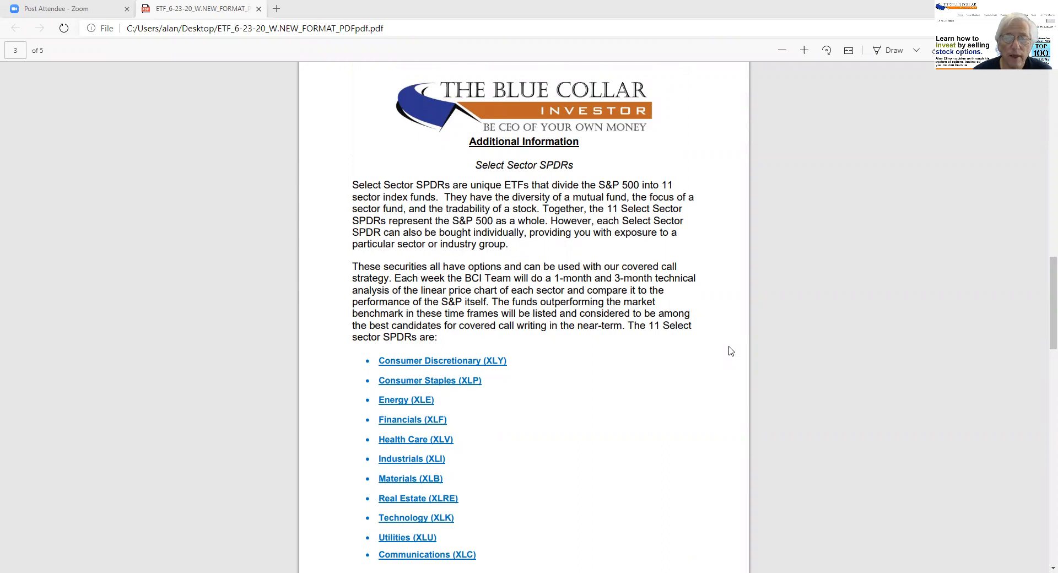
mouse_move(666, 362)
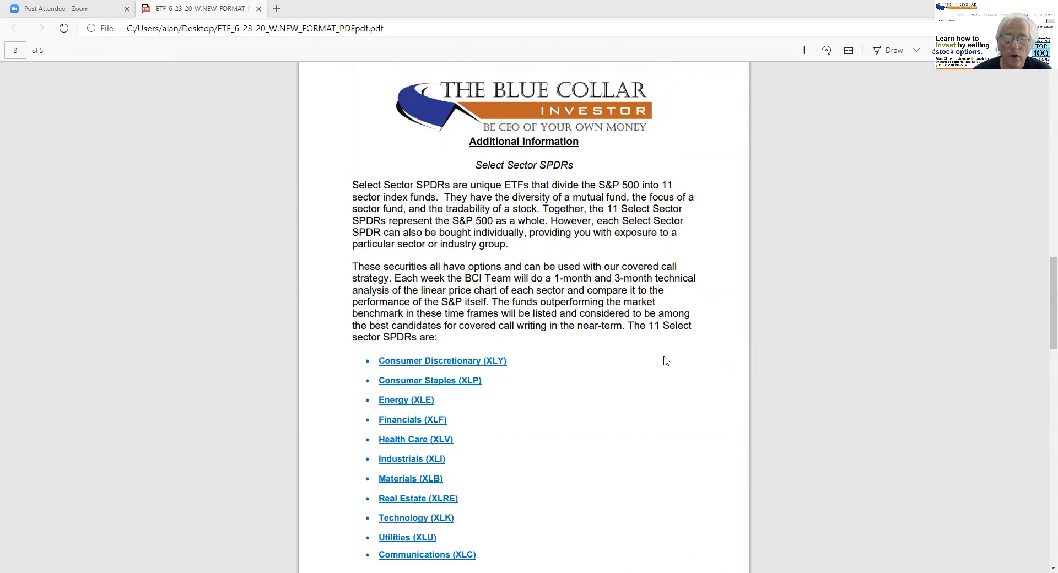
Draw downward arrows beside page 3's explanatory paragraphs and the Select Sector SPDRs list.
scroll(down, 3)
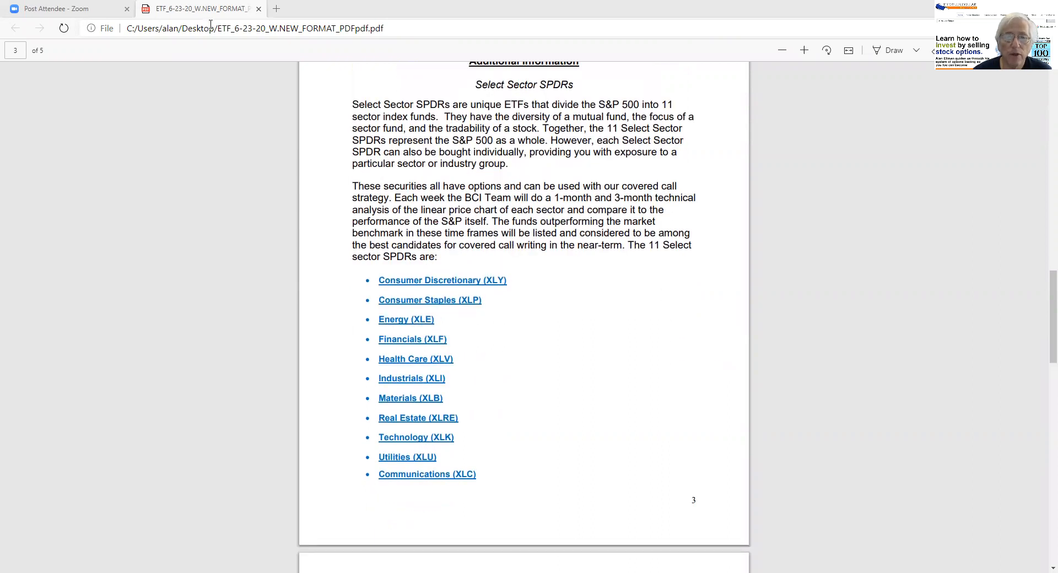
mouse_move(507, 200)
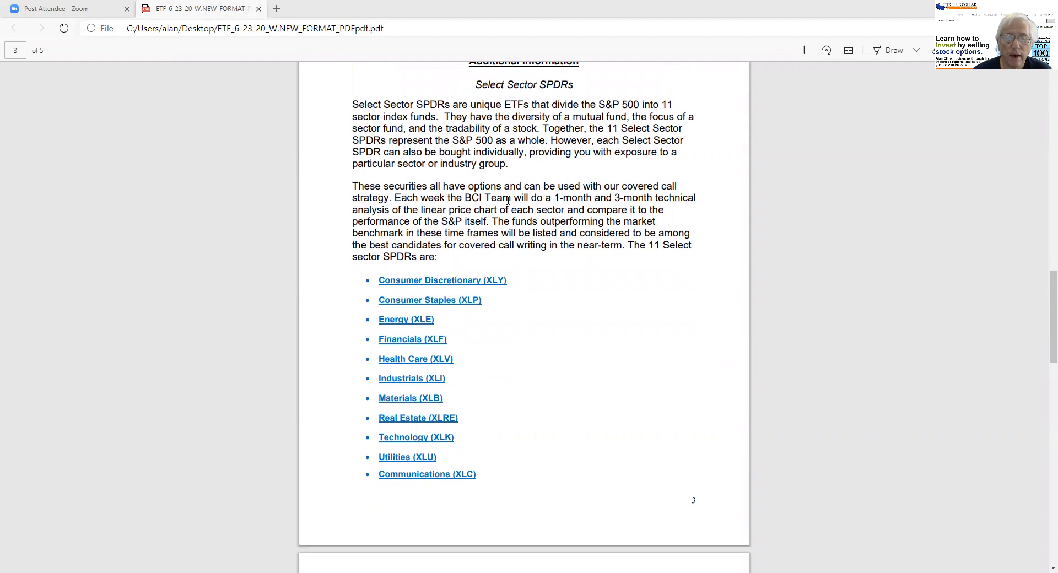
mouse_move(421, 22)
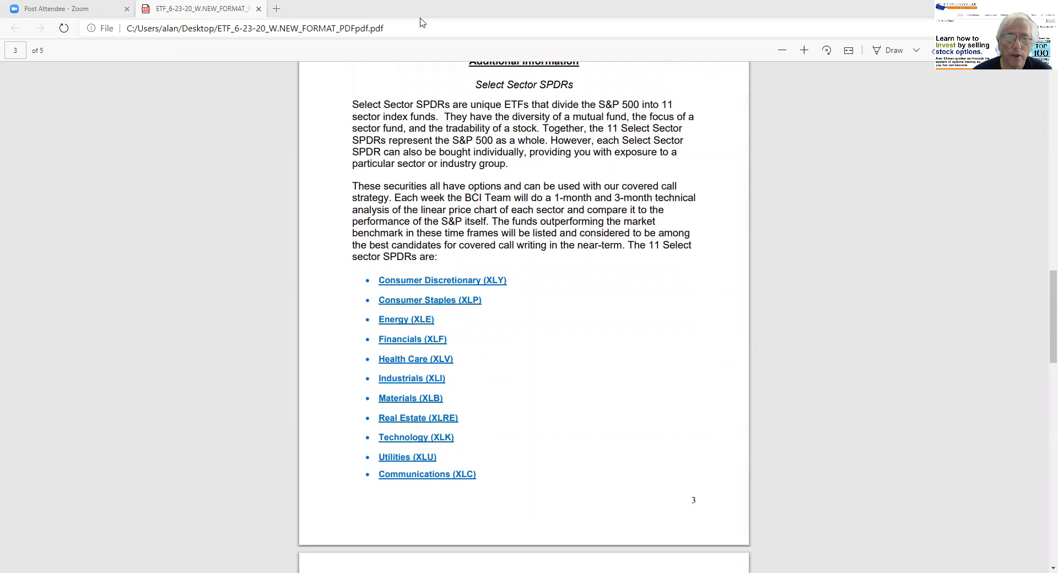
mouse_move(725, 132)
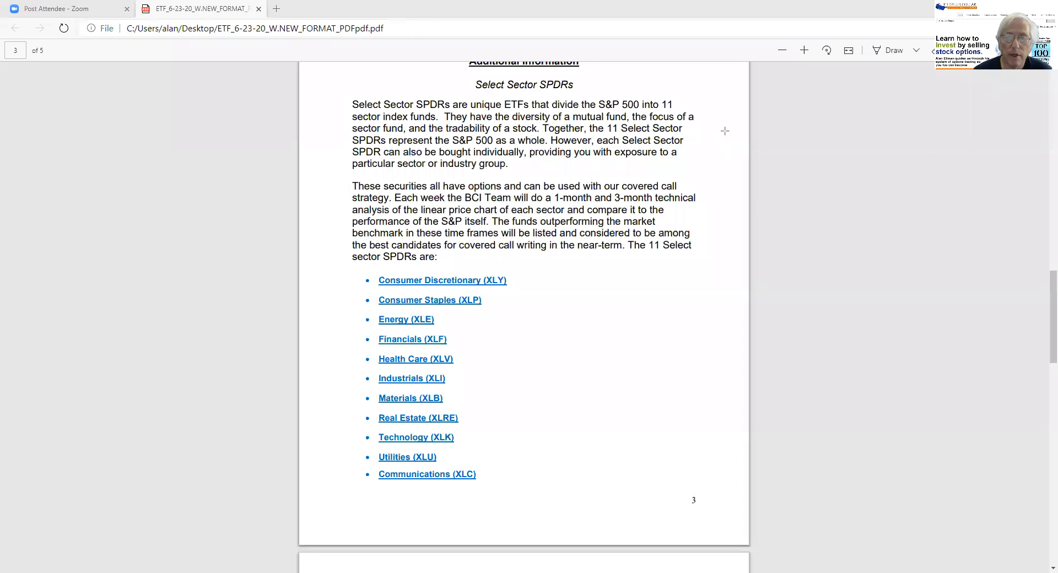
drag(720, 110, 719, 215)
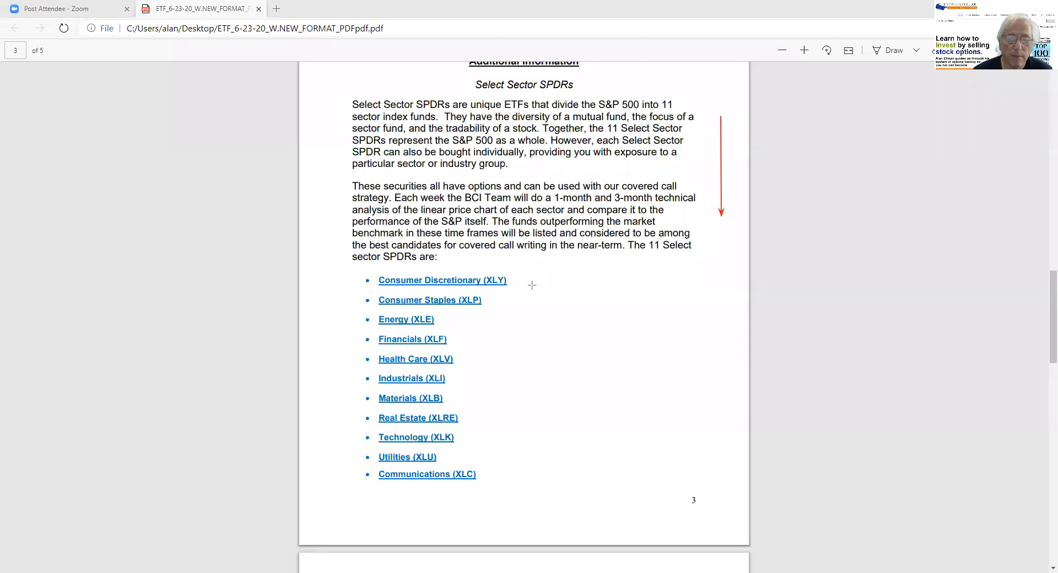
drag(530, 283, 530, 486)
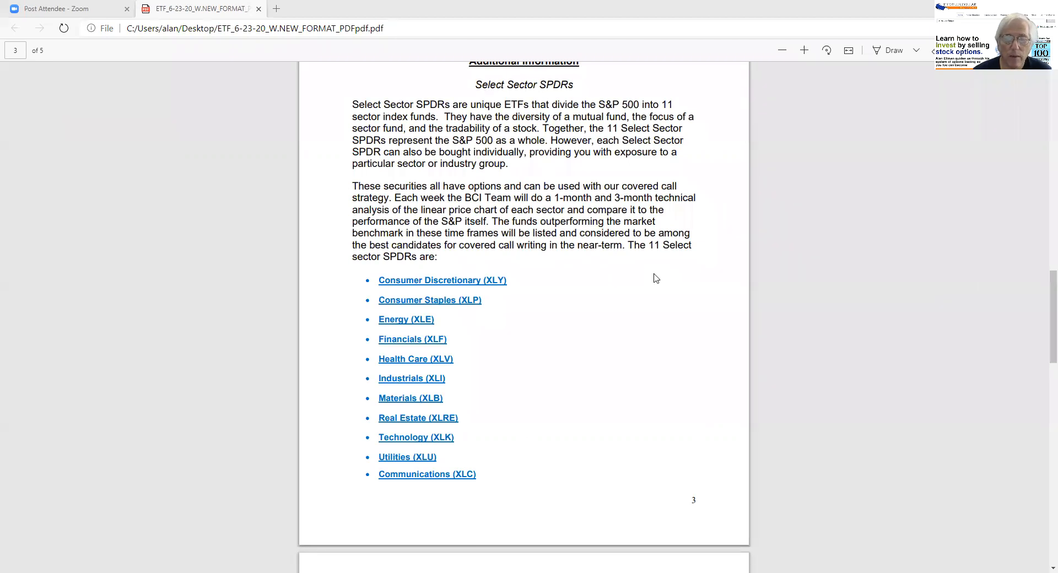
mouse_move(652, 274)
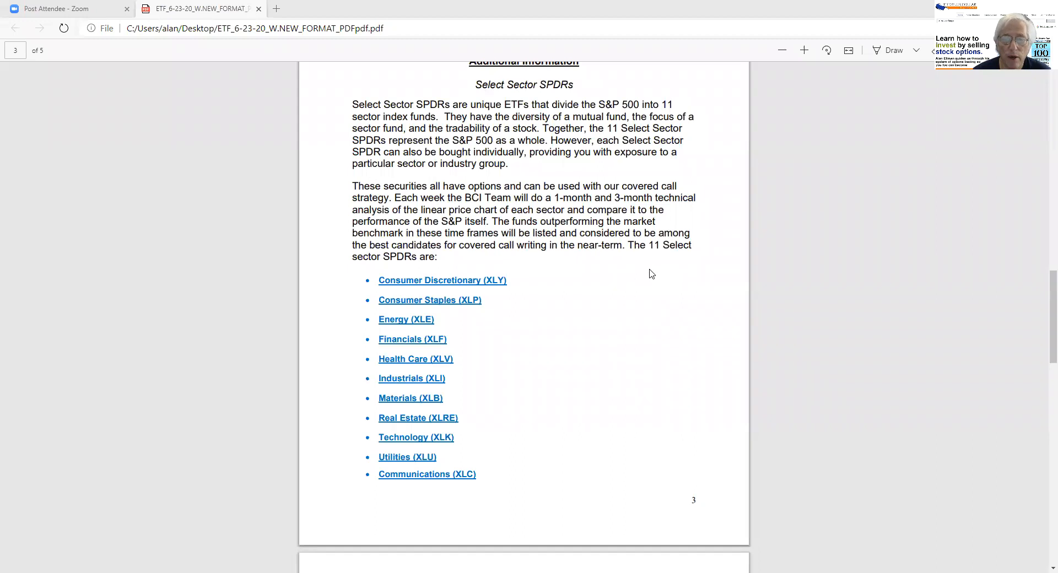
scroll(down, 3)
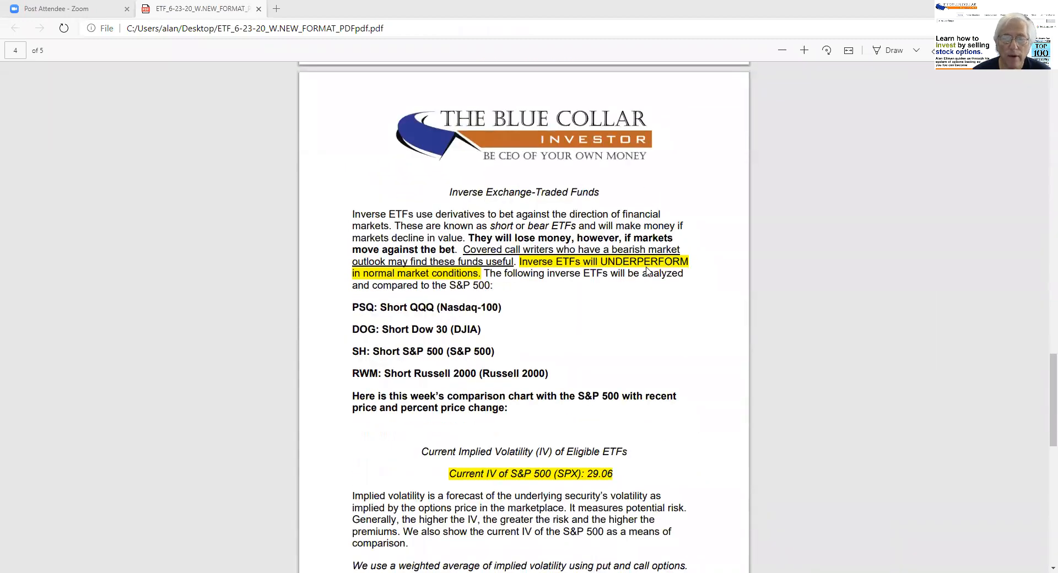
mouse_move(668, 264)
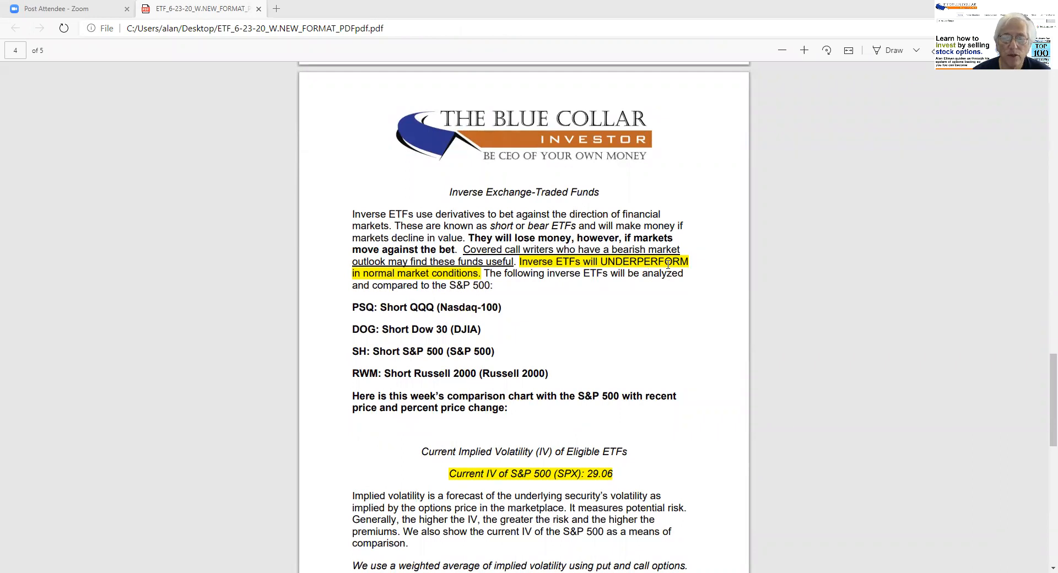
scroll(down, 3)
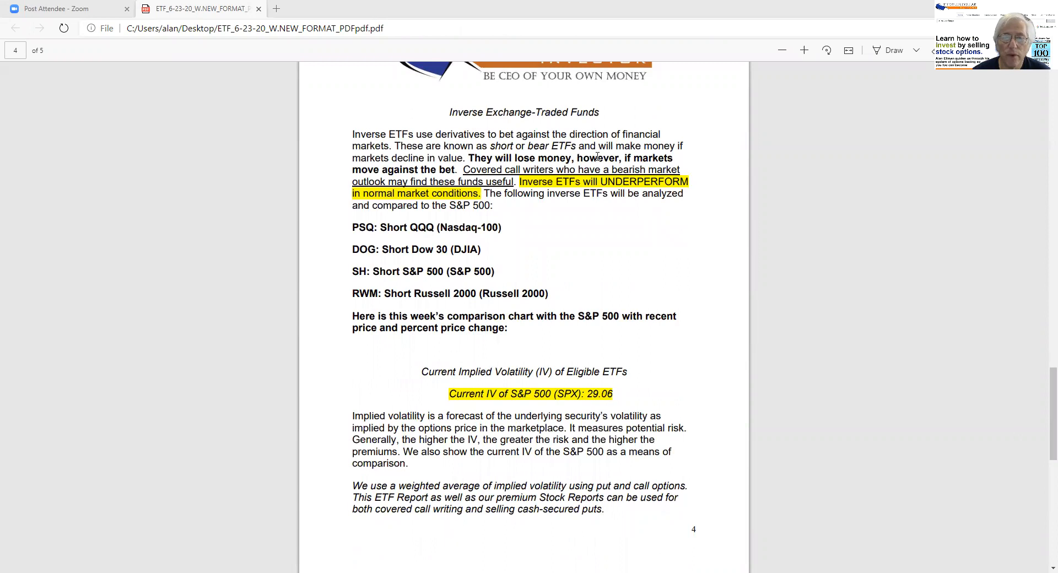
mouse_move(477, 58)
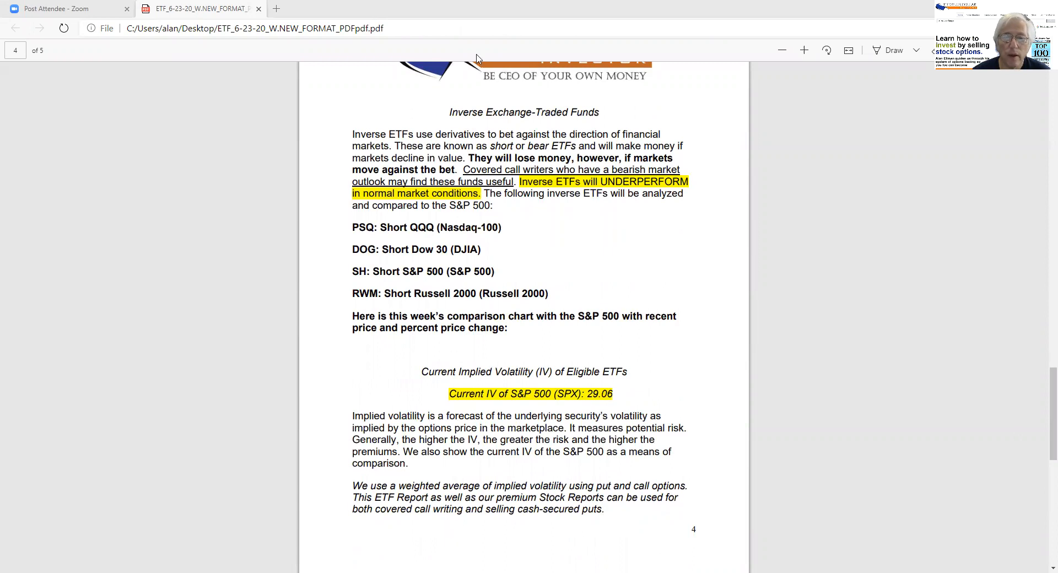
mouse_move(647, 95)
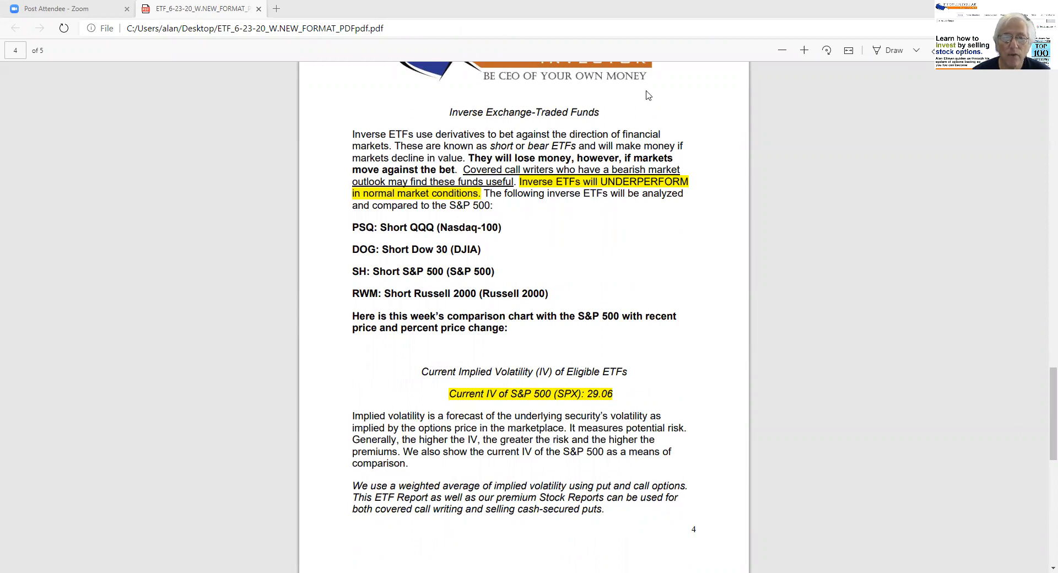
drag(658, 91, 624, 111)
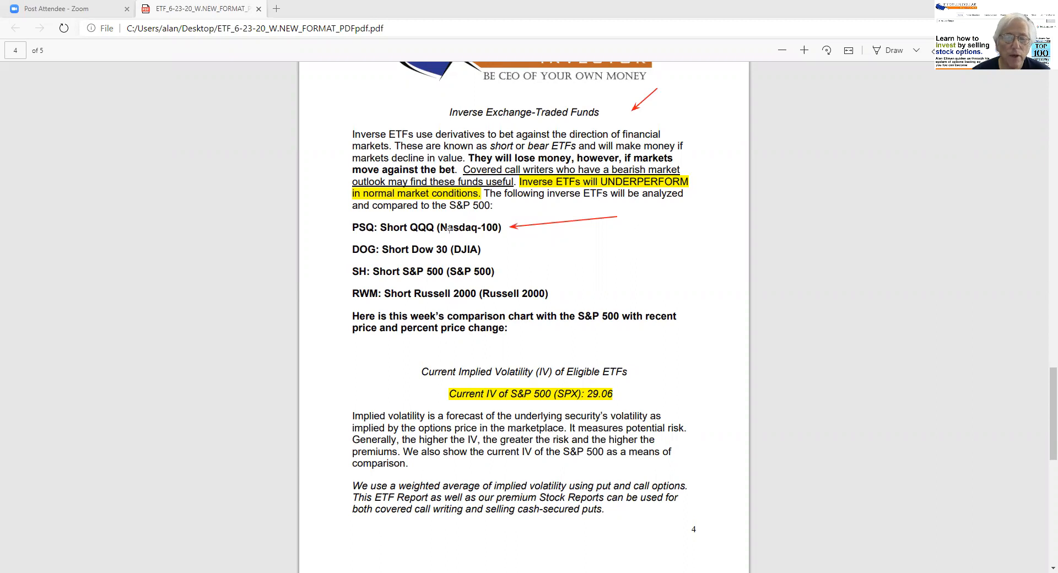
mouse_move(275, 217)
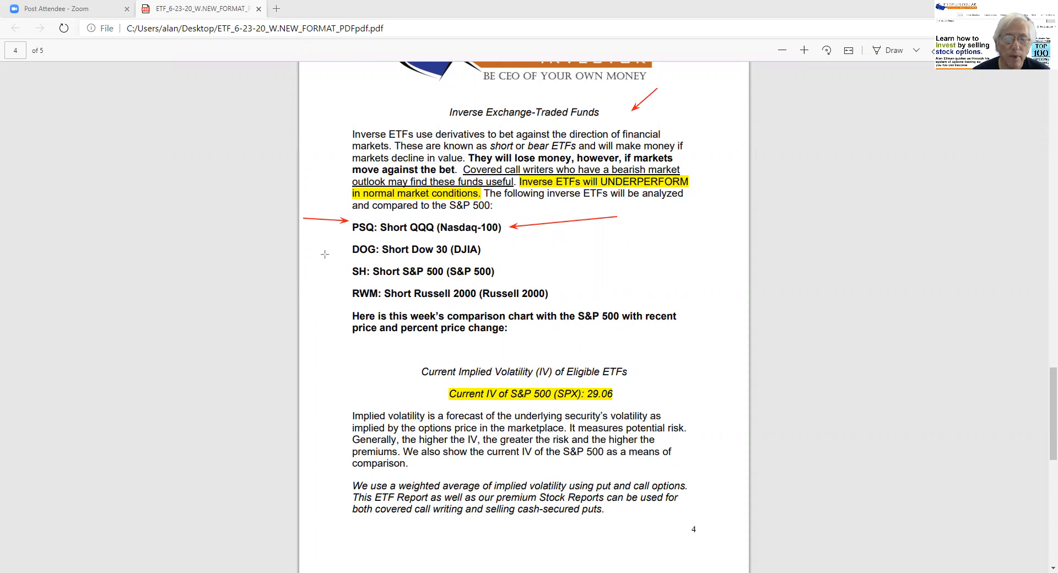
drag(311, 251, 344, 251)
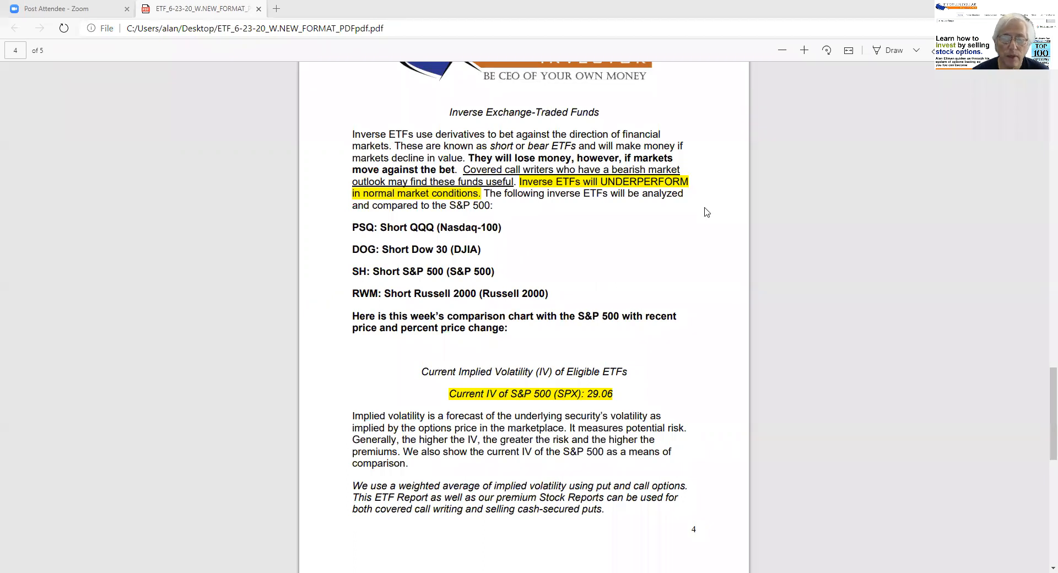
mouse_move(733, 248)
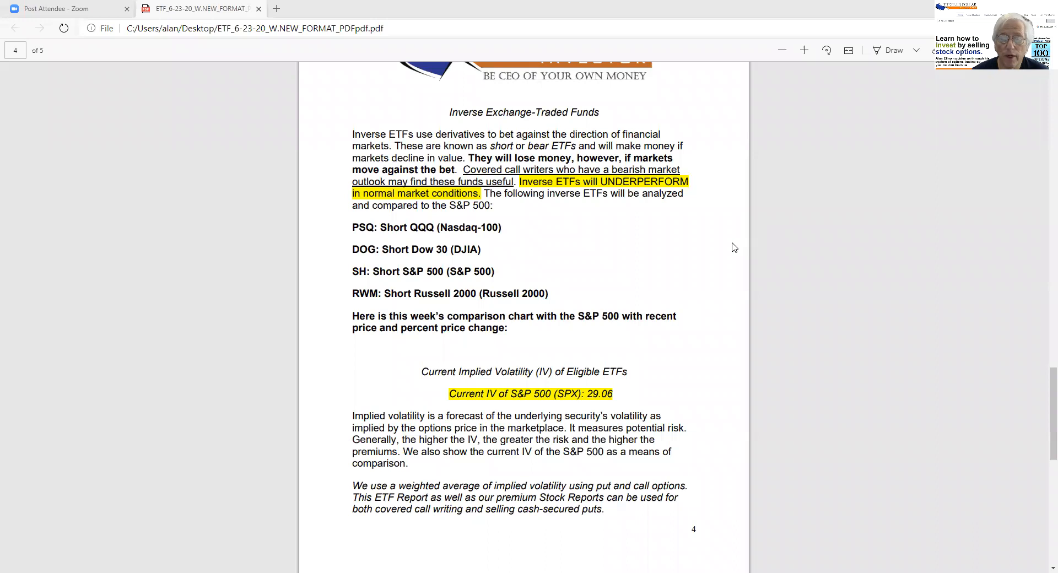
mouse_move(724, 281)
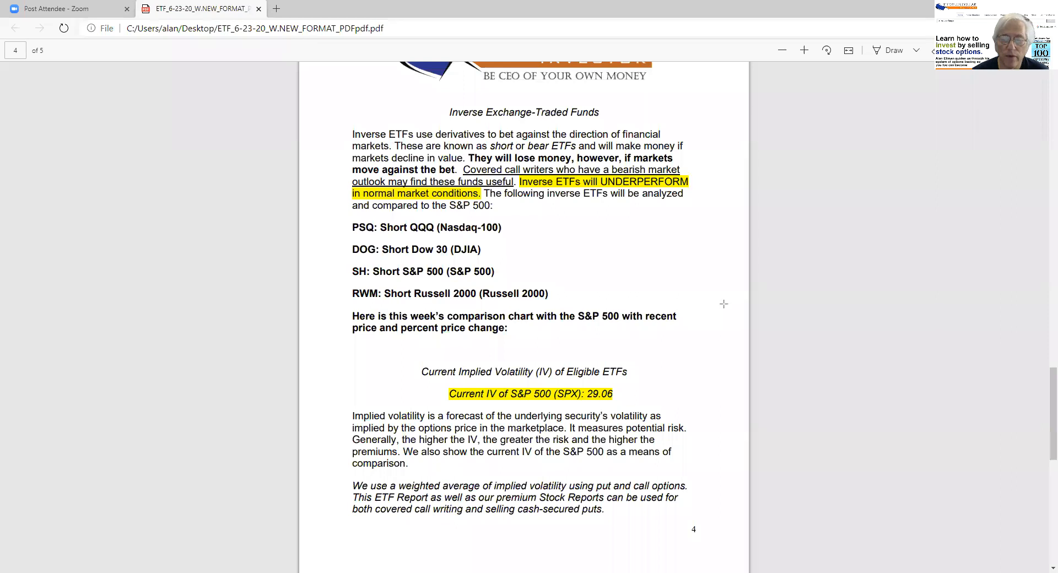
drag(724, 304, 610, 386)
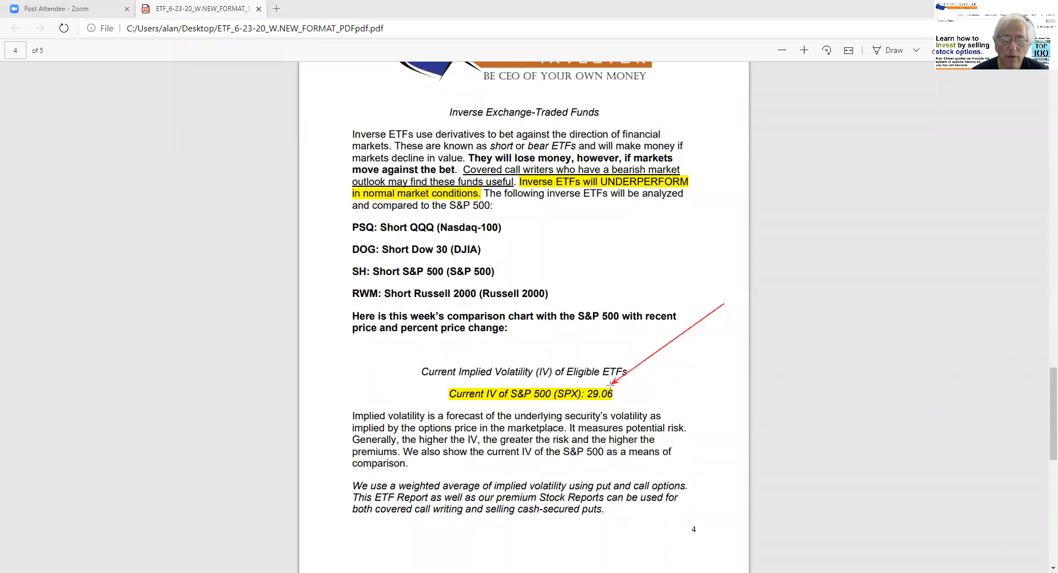
mouse_move(694, 369)
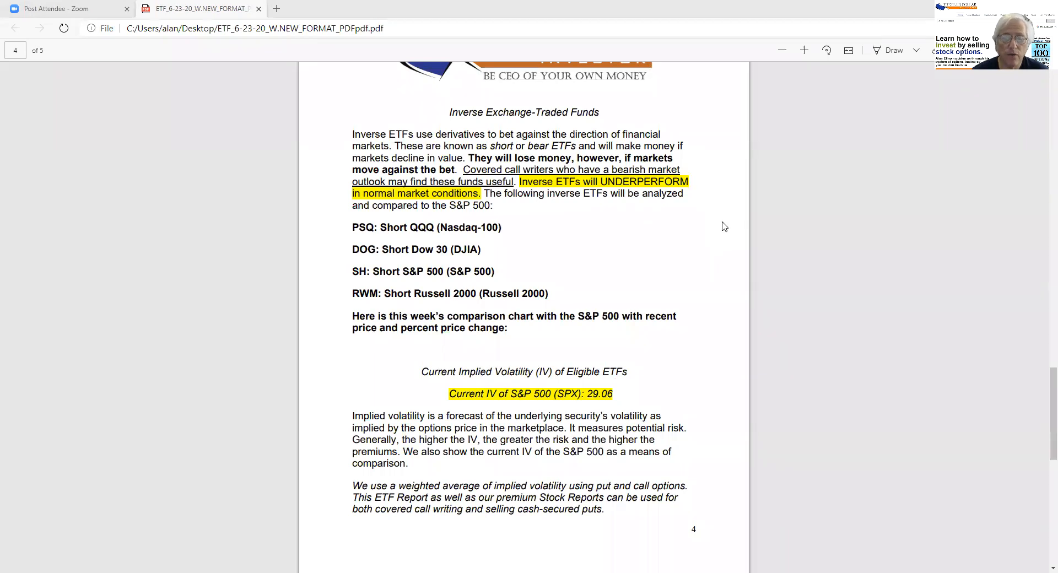
mouse_move(717, 231)
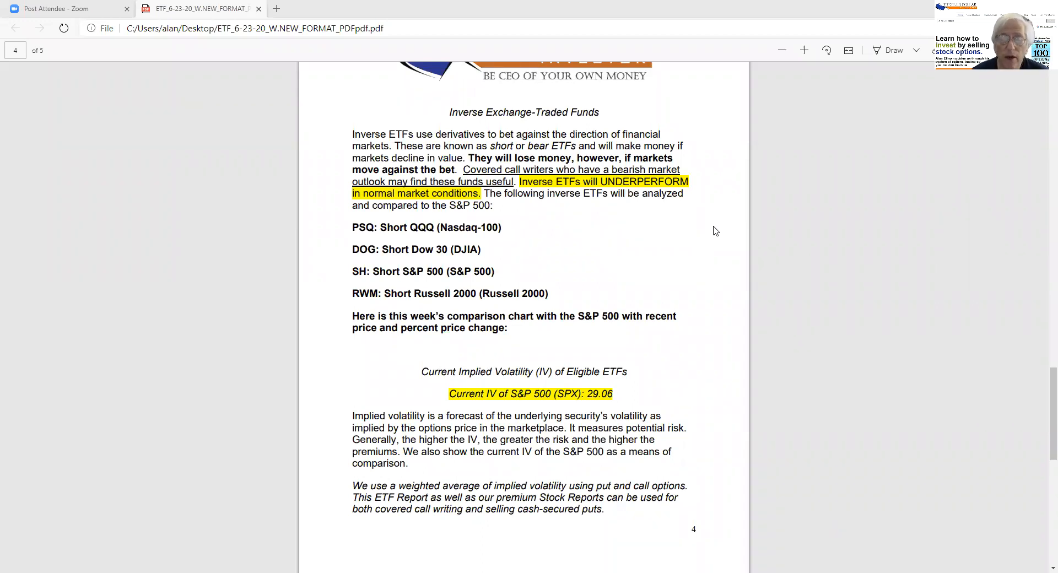
Scroll down to page 5's Mid-Week Market Tone with the GMI, IBD and BCI outlook lines.
scroll(down, 3)
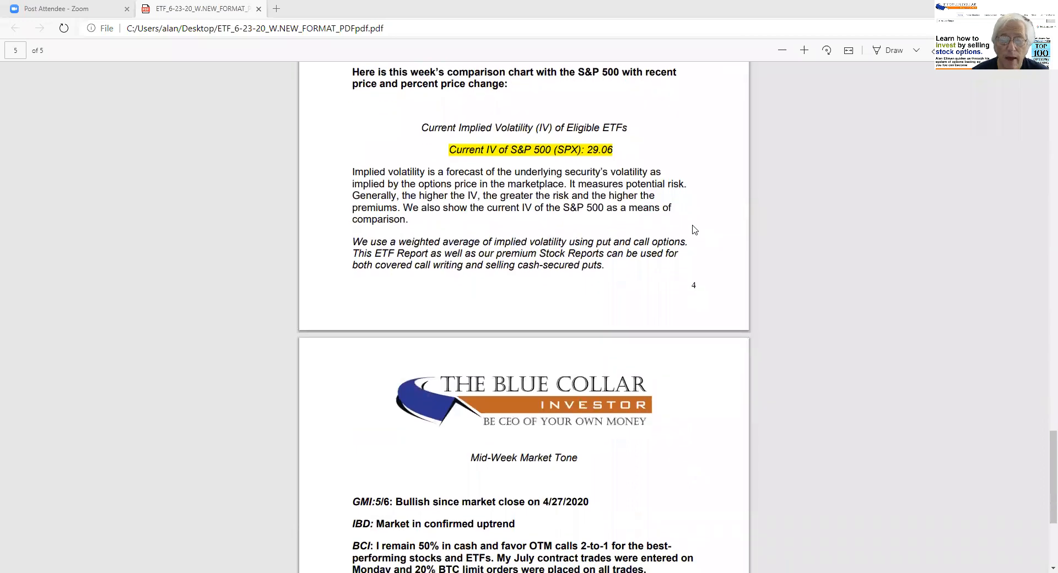
scroll(down, 3)
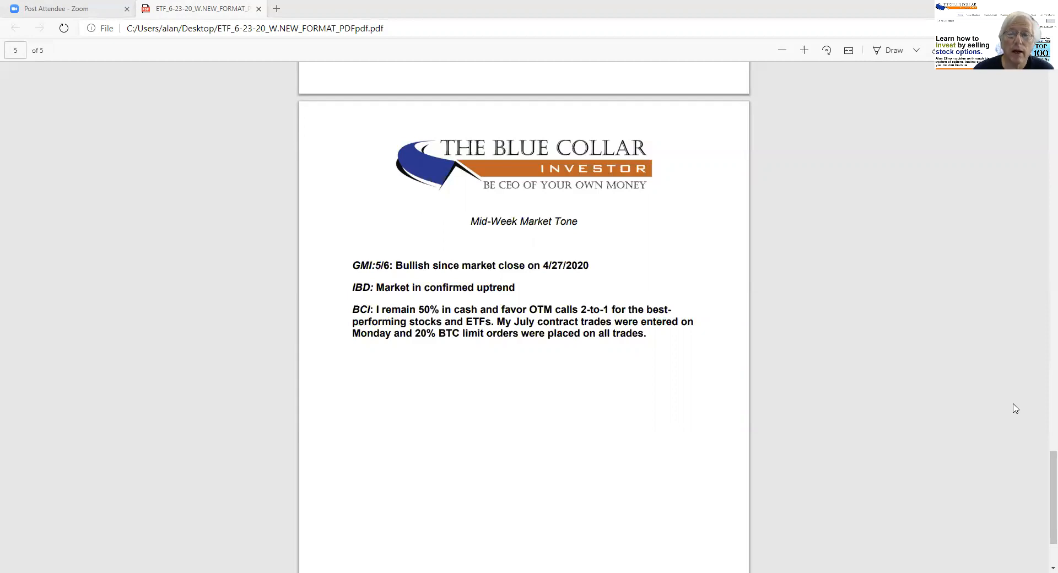
mouse_move(775, 347)
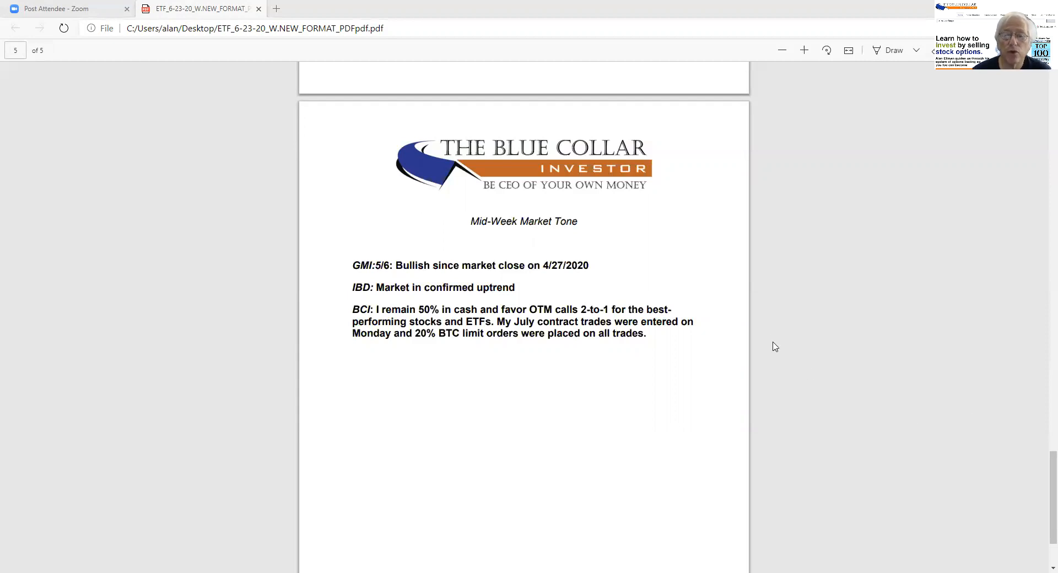
mouse_move(667, 362)
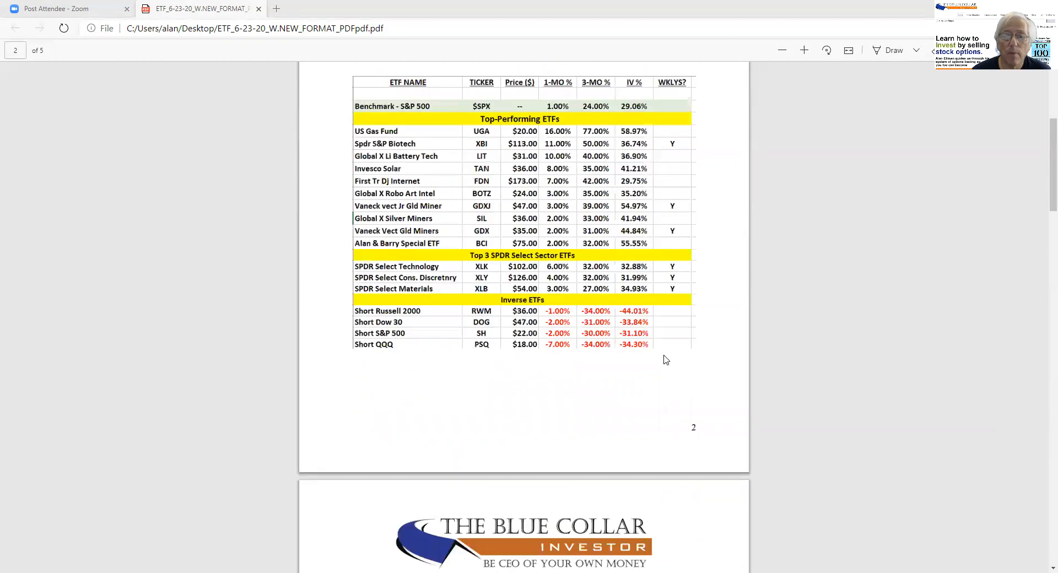
scroll(down, 3)
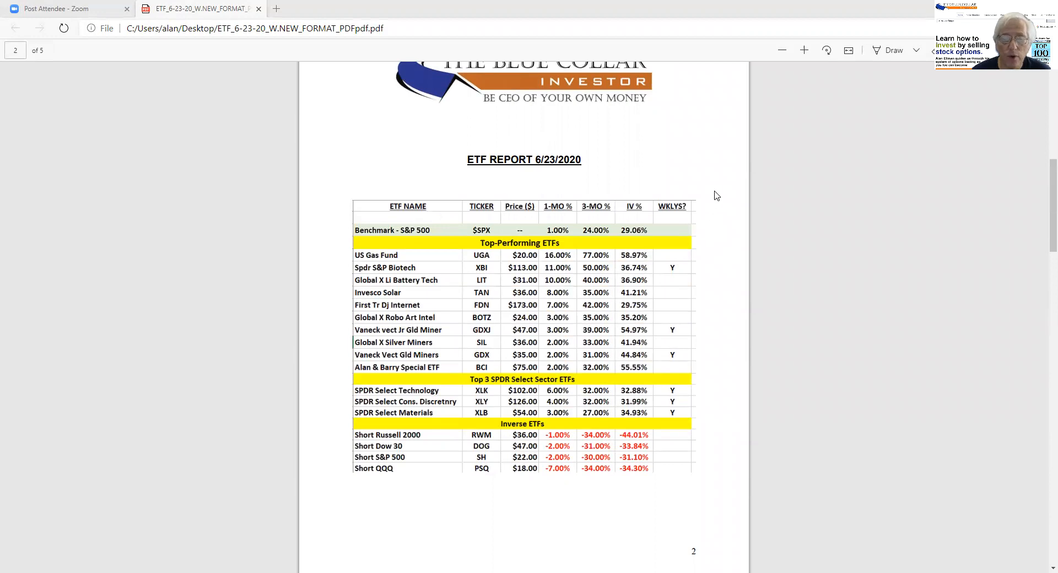
mouse_move(709, 131)
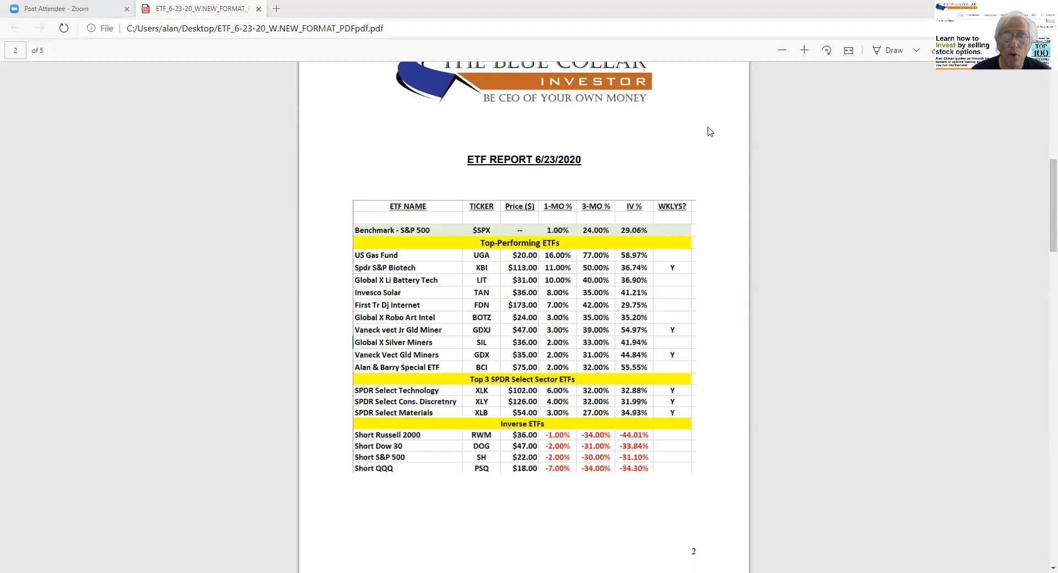
mouse_move(452, 19)
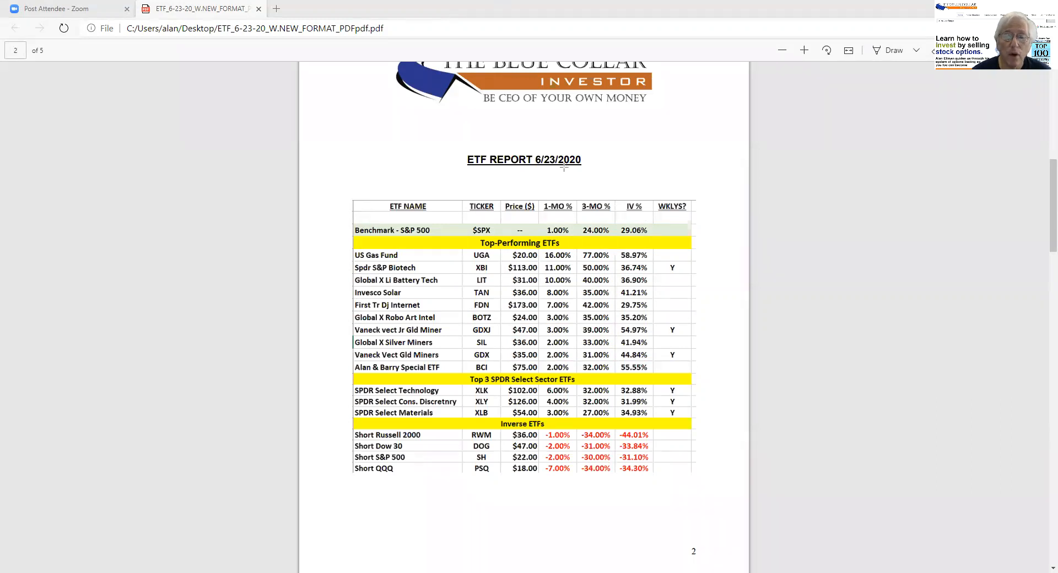
drag(558, 182, 558, 200)
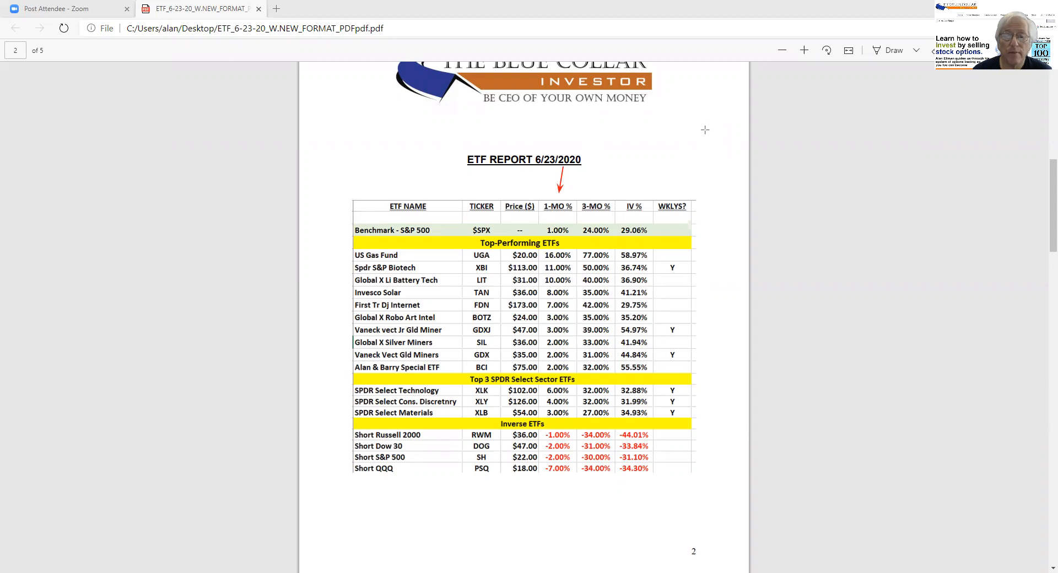
mouse_move(705, 185)
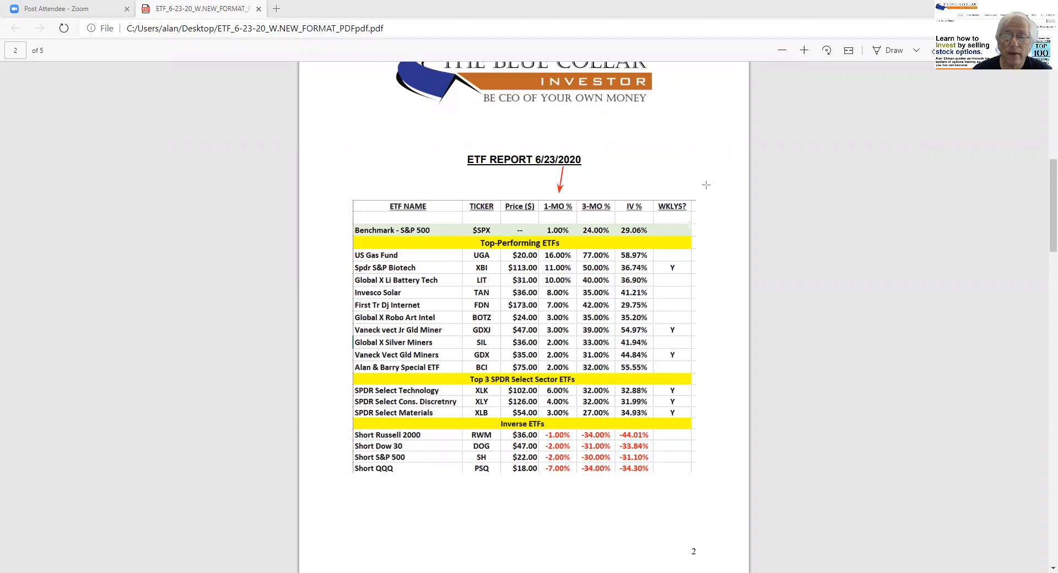
drag(706, 188, 712, 479)
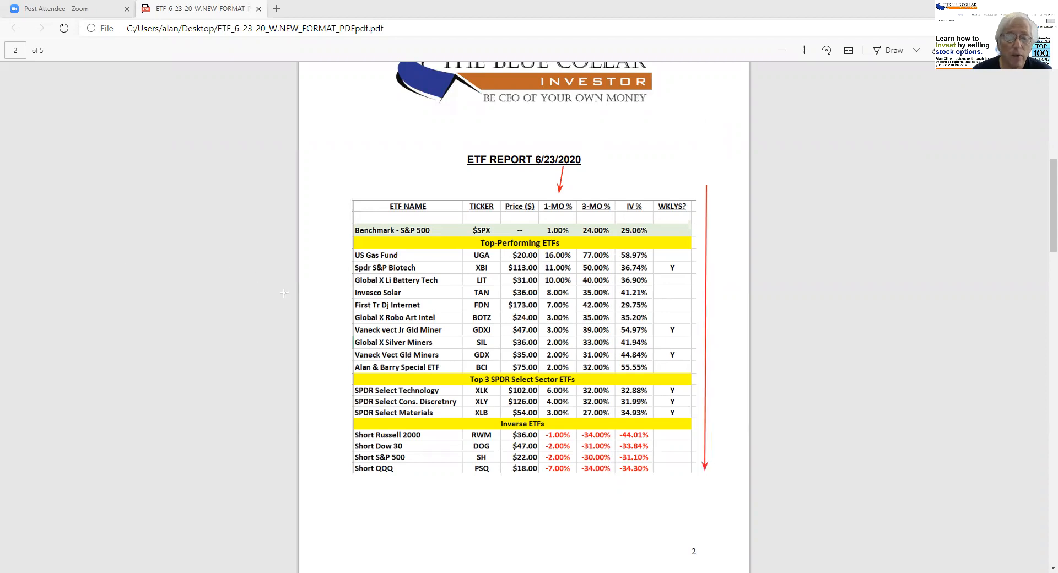
drag(291, 298, 340, 259)
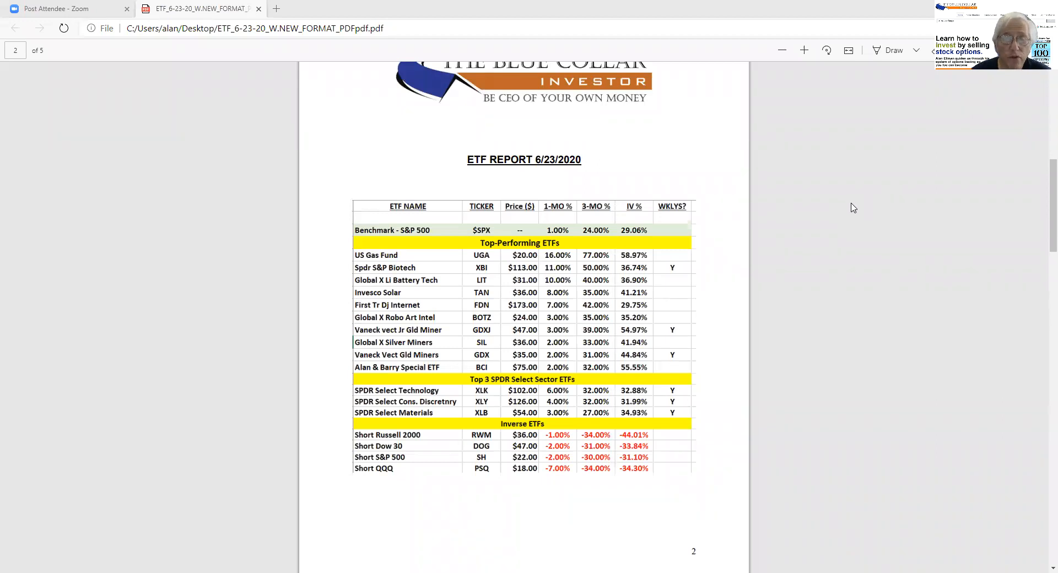
mouse_move(831, 218)
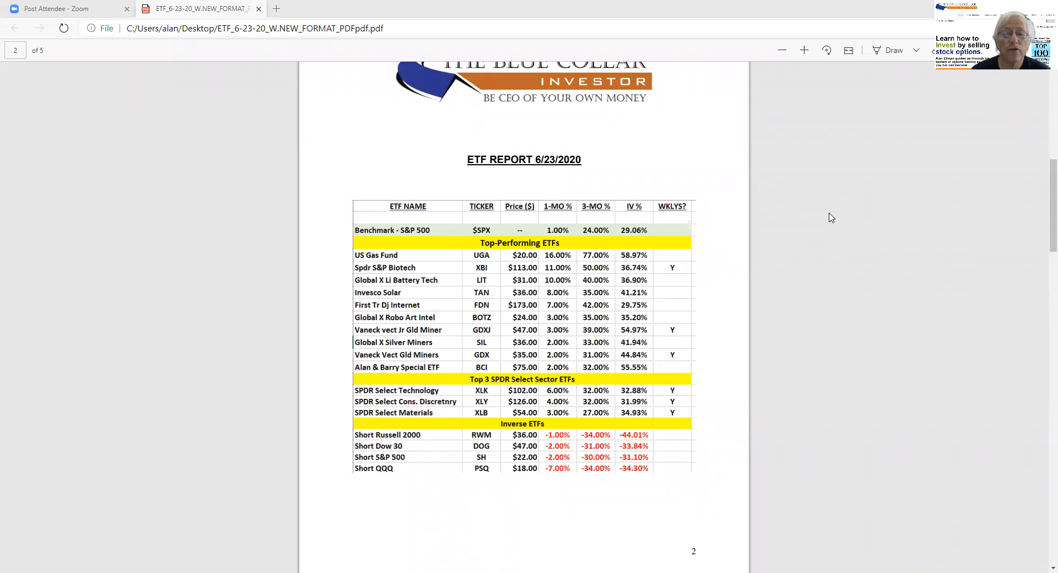
mouse_move(1018, 235)
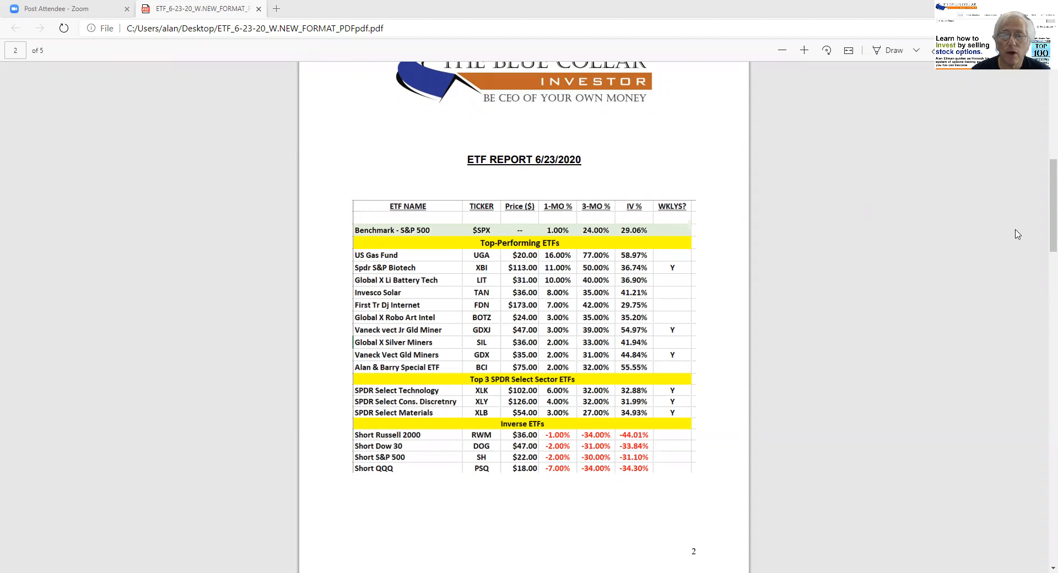
mouse_move(506, 70)
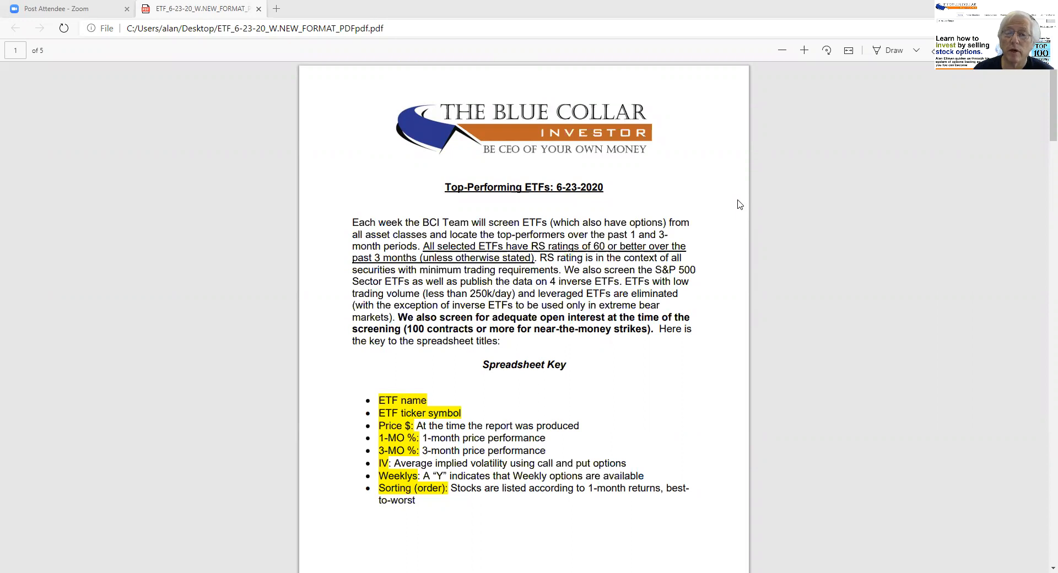
mouse_move(884, 368)
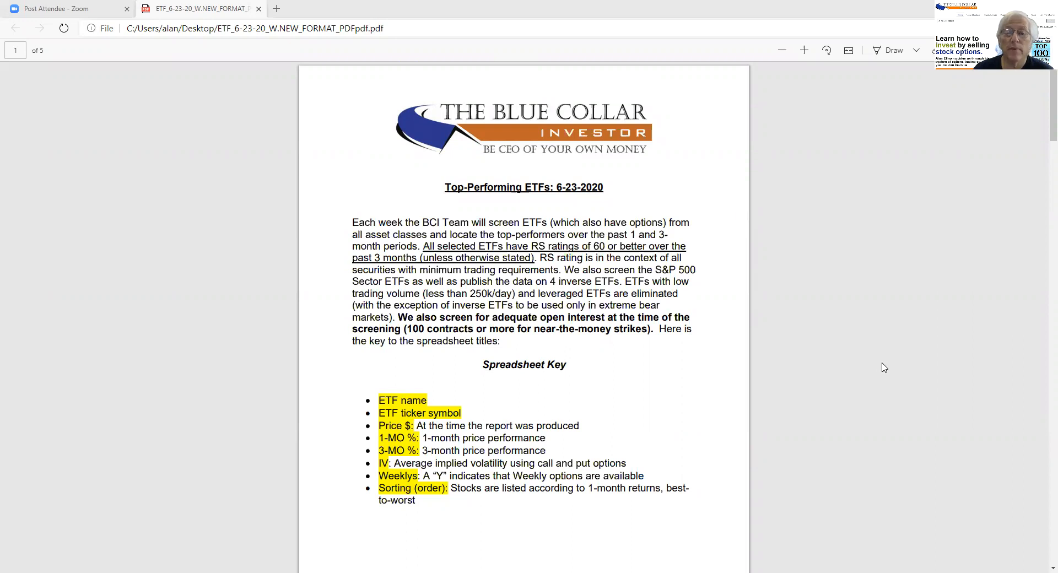
mouse_move(866, 359)
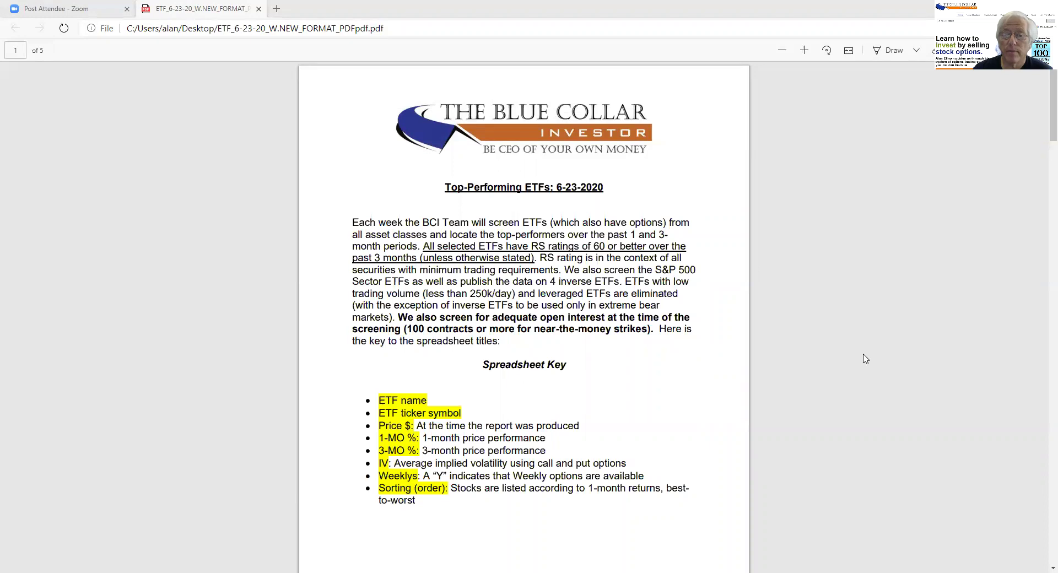
mouse_move(860, 375)
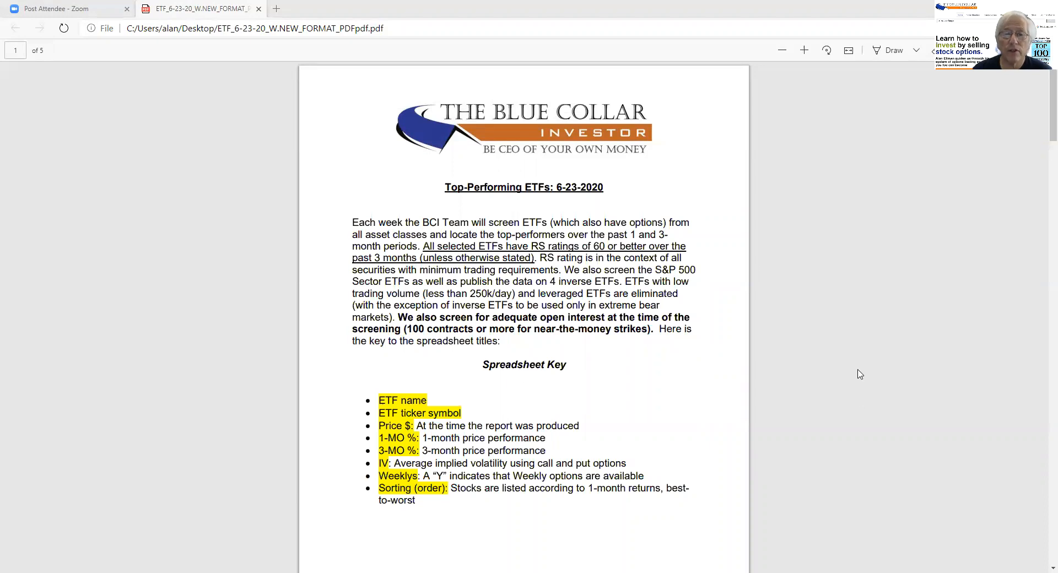